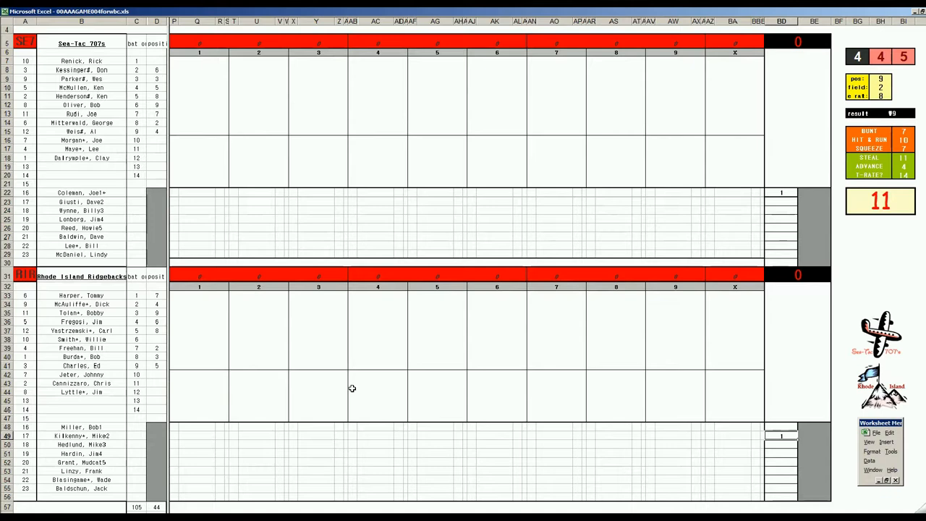
pyautogui.moveTo(301, 400)
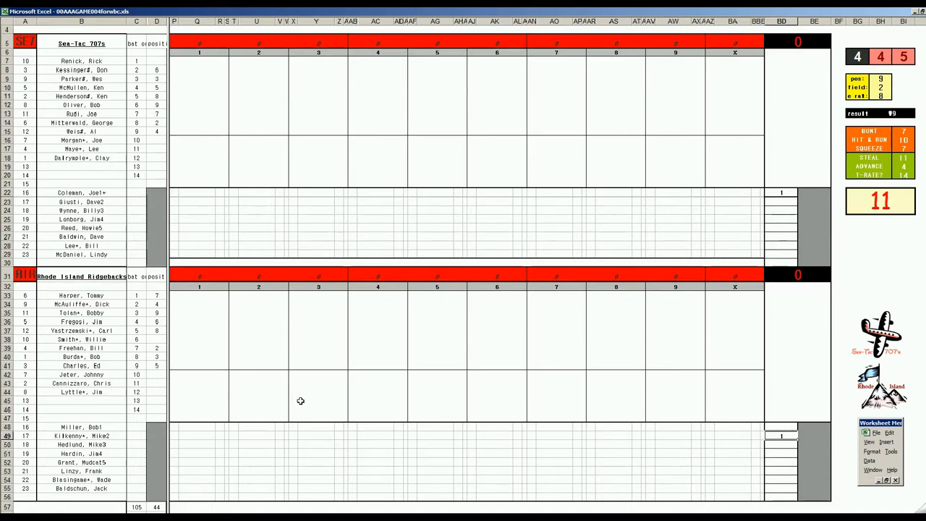
pyautogui.moveTo(298, 406)
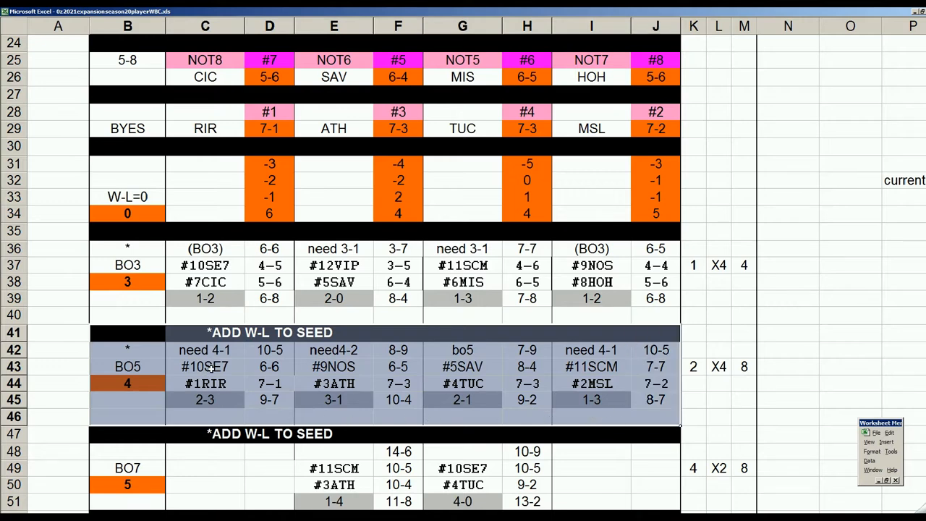
# Review the best-of-five series entries, including the RIR seed and the #5 SAV versus TUC block
pyautogui.click(205, 366)
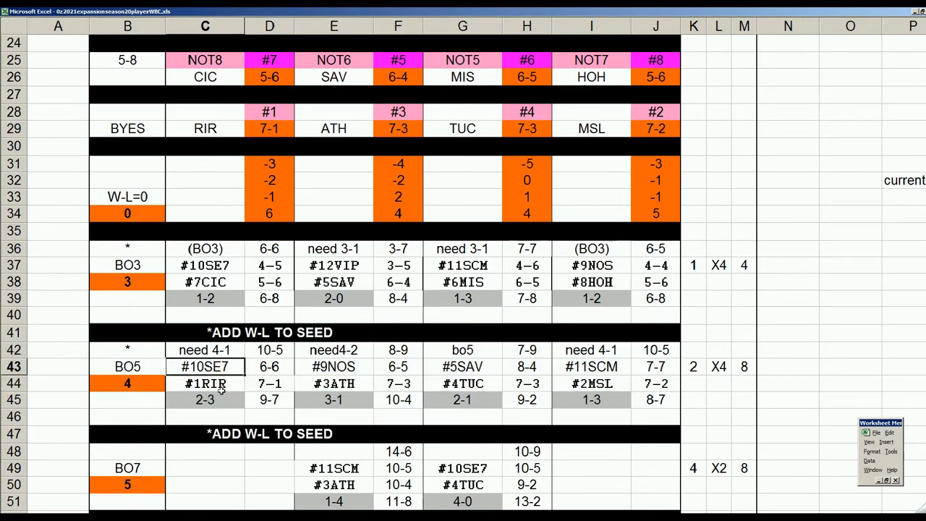
pyautogui.click(205, 383)
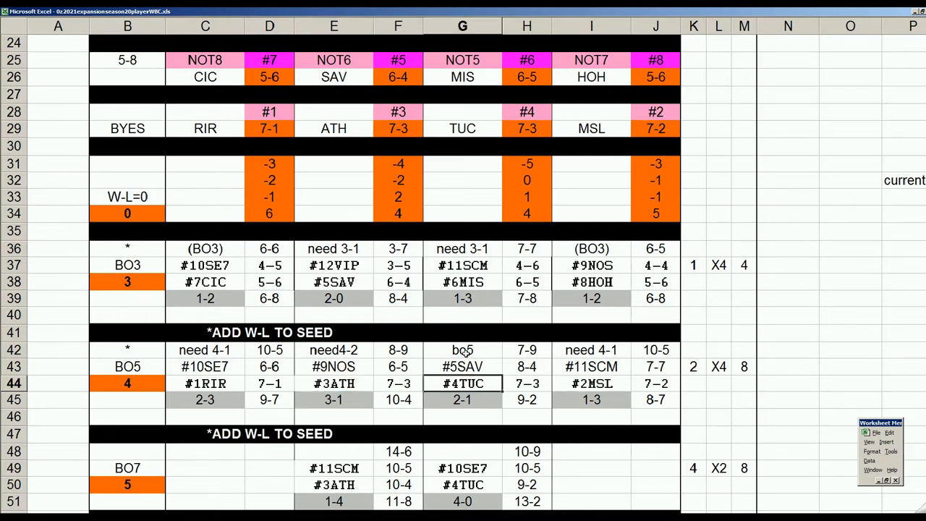
pyautogui.moveTo(462, 349); pyautogui.dragTo(527, 399)
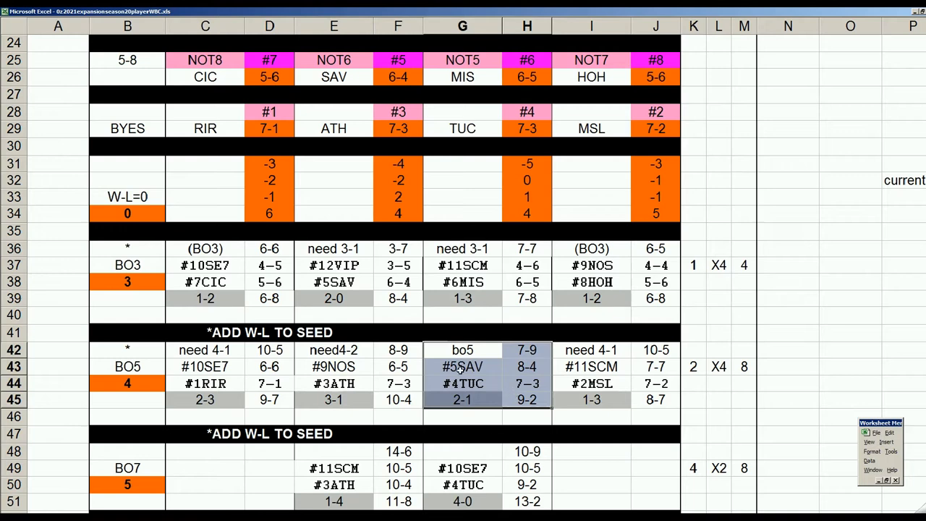
pyautogui.click(463, 366)
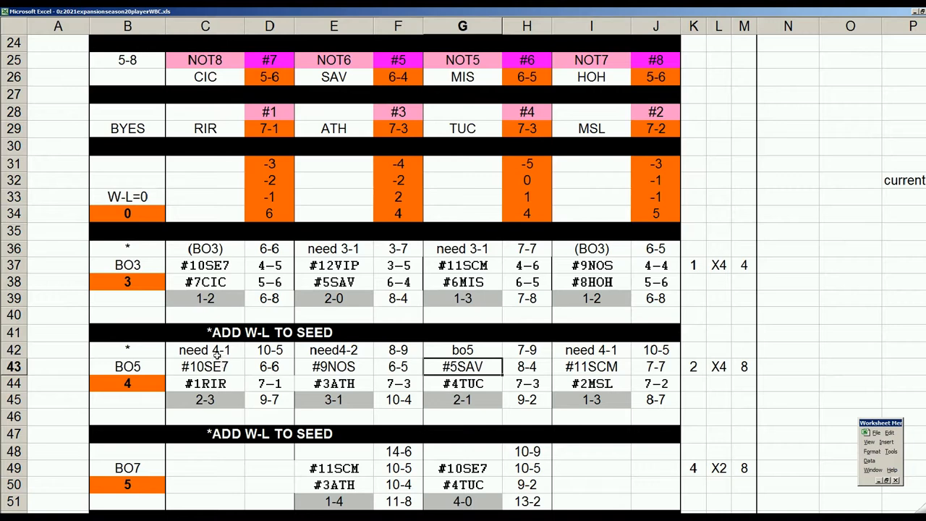
pyautogui.click(332, 348)
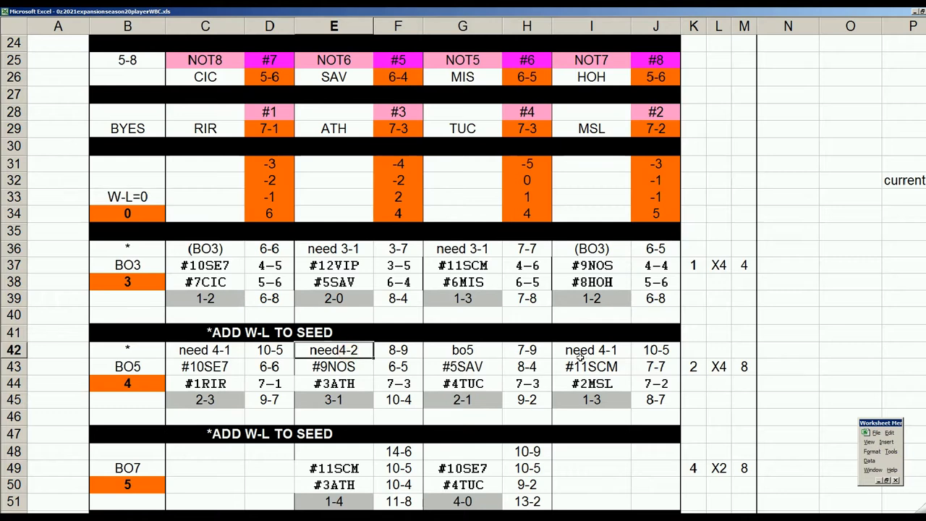
pyautogui.moveTo(584, 360)
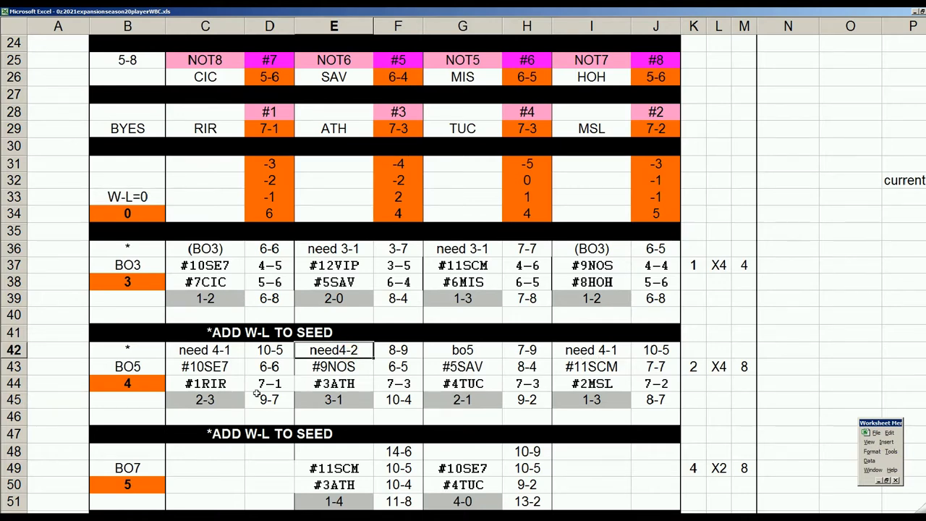
pyautogui.click(205, 384)
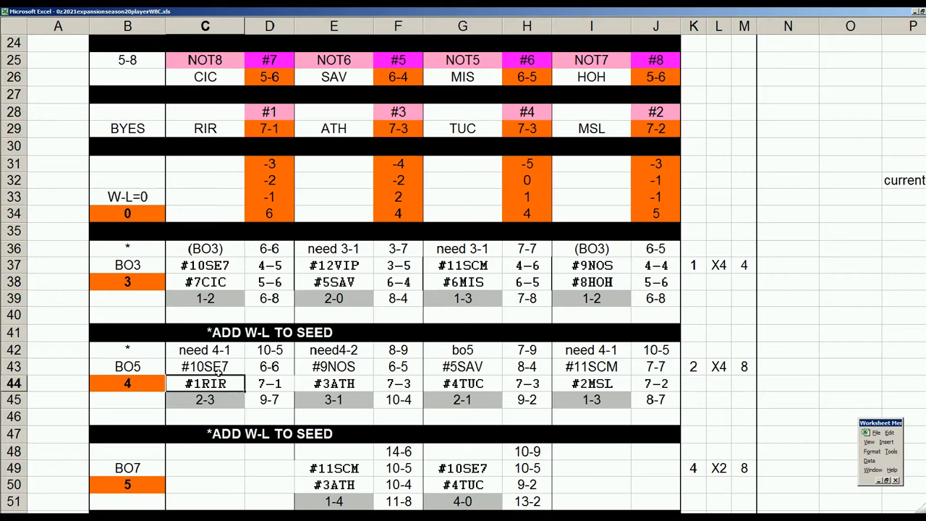
pyautogui.click(205, 366)
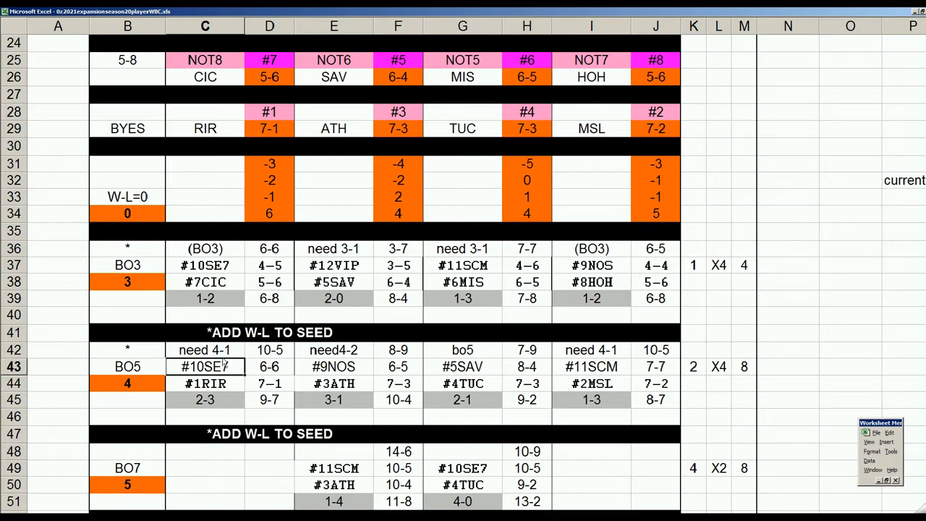
pyautogui.moveTo(223, 359)
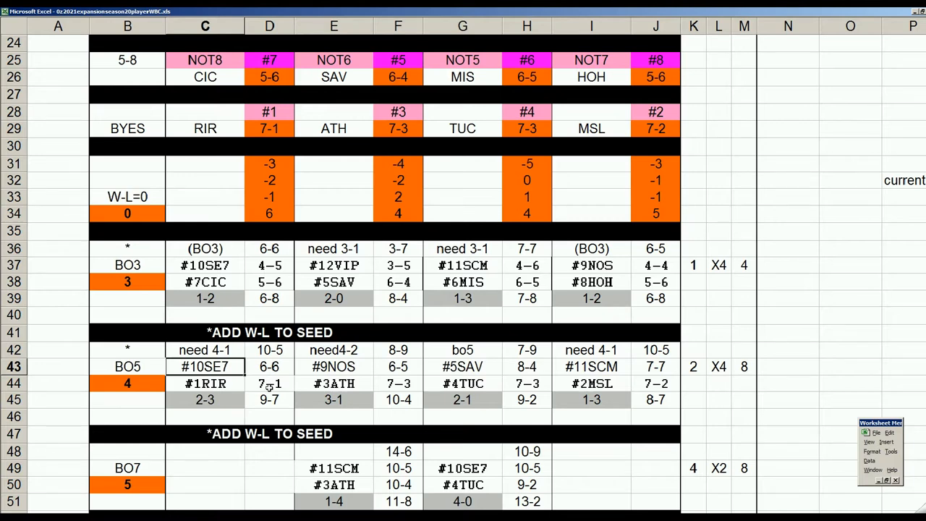
pyautogui.click(269, 384)
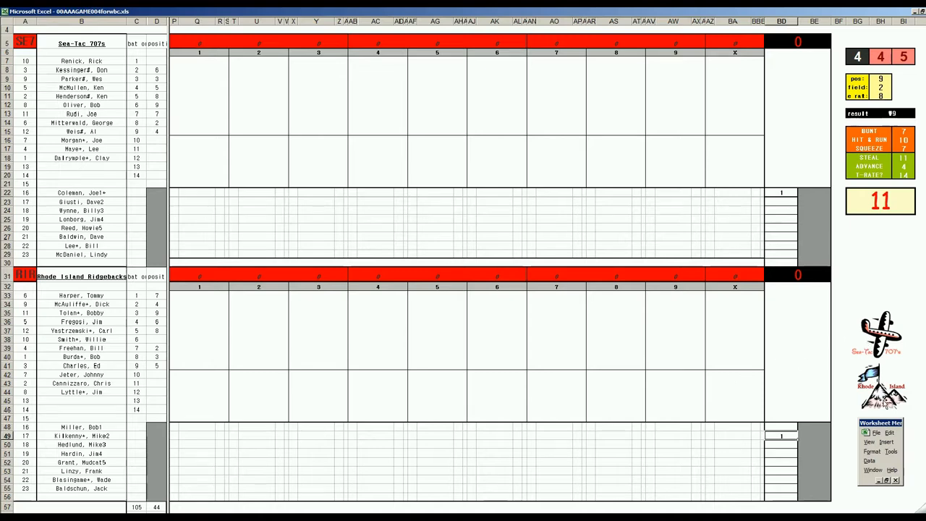
pyautogui.moveTo(654, 399)
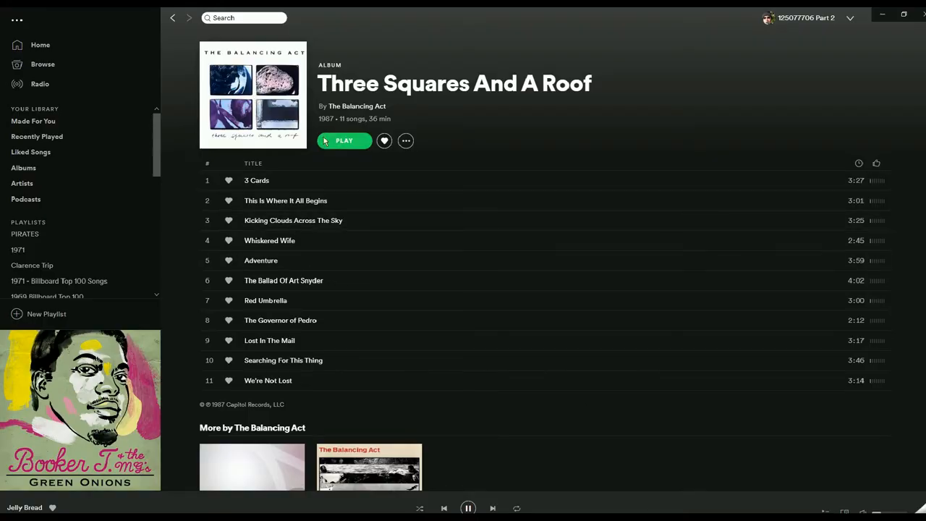
pyautogui.click(345, 140)
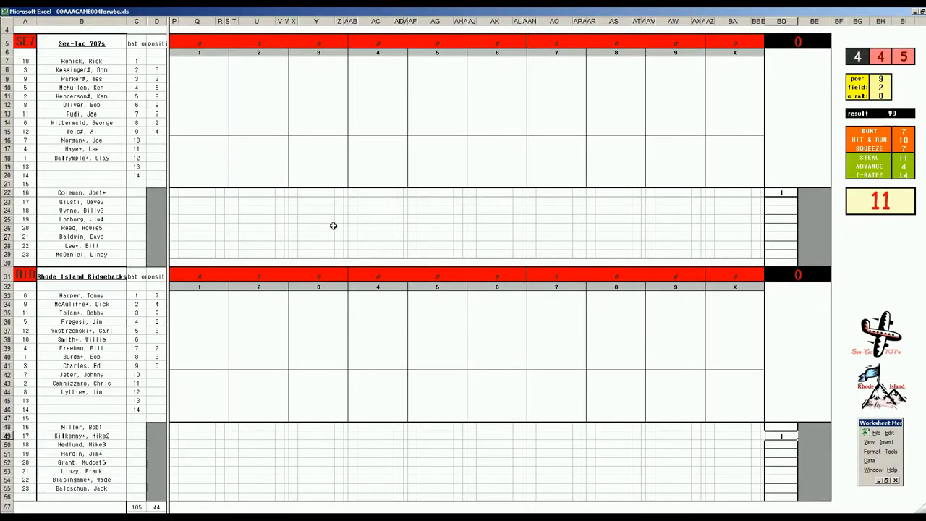
# Score the first-inning batters with play codes 94, 2, 63 and k
pyautogui.click(199, 61)
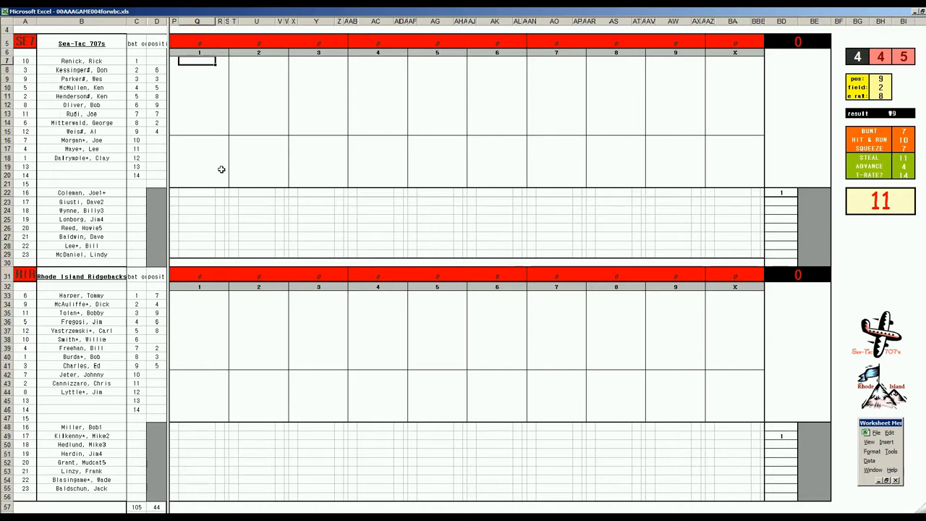
pyautogui.write('94')
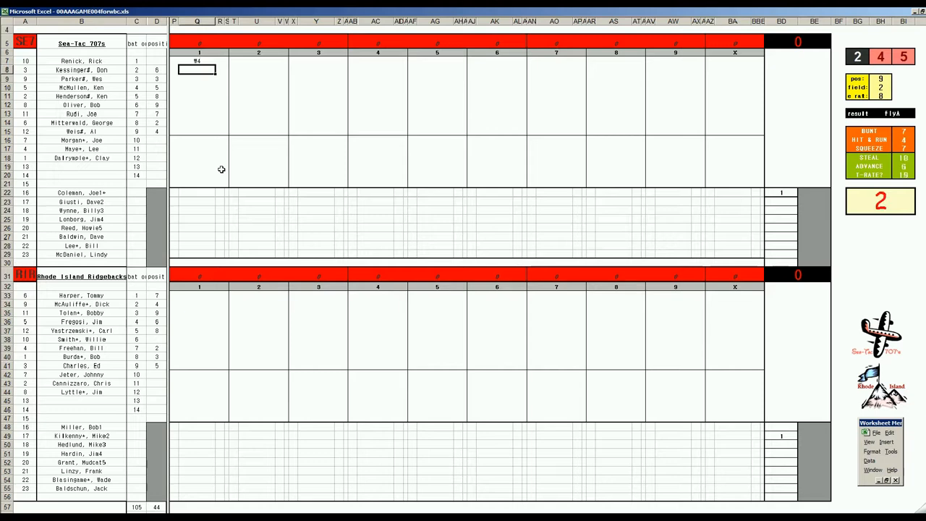
pyautogui.write('2')
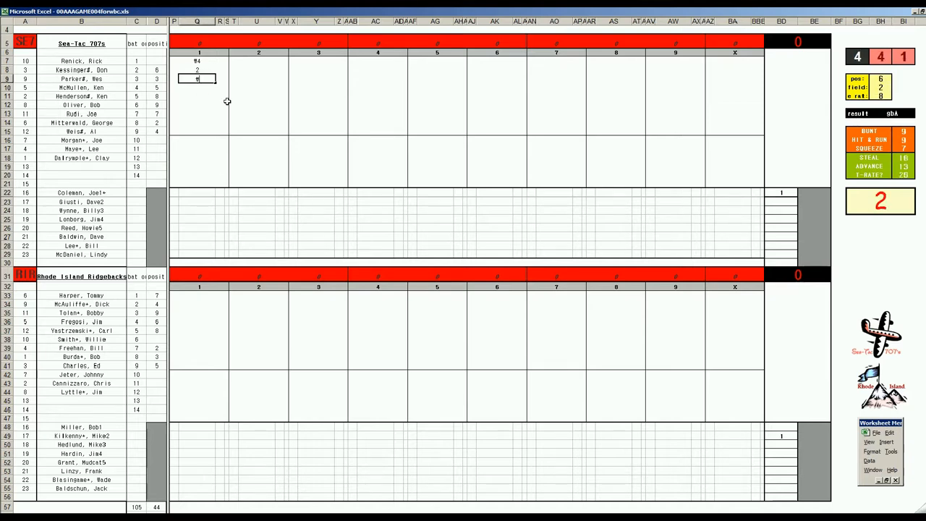
pyautogui.write('63')
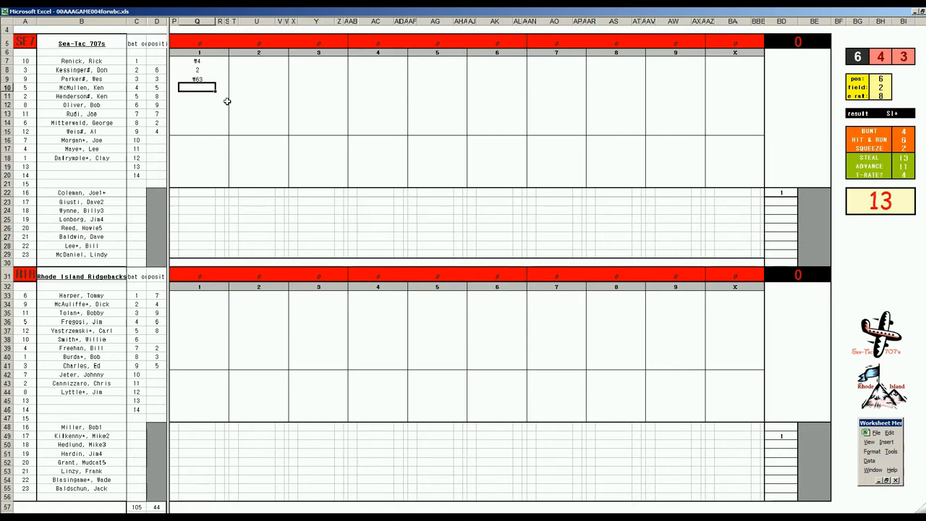
pyautogui.write('k')
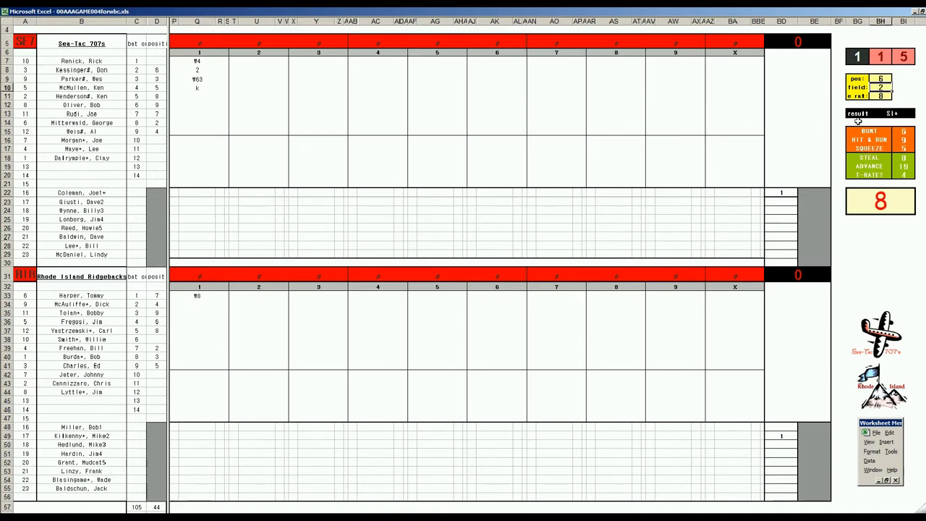
# Record the next plate appearance as W64
pyautogui.click(196, 304)
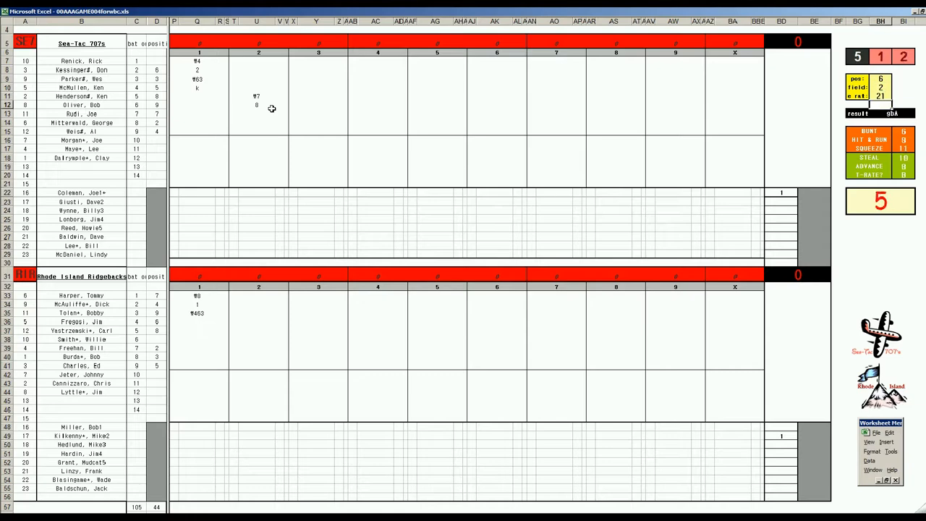
pyautogui.write('W643')
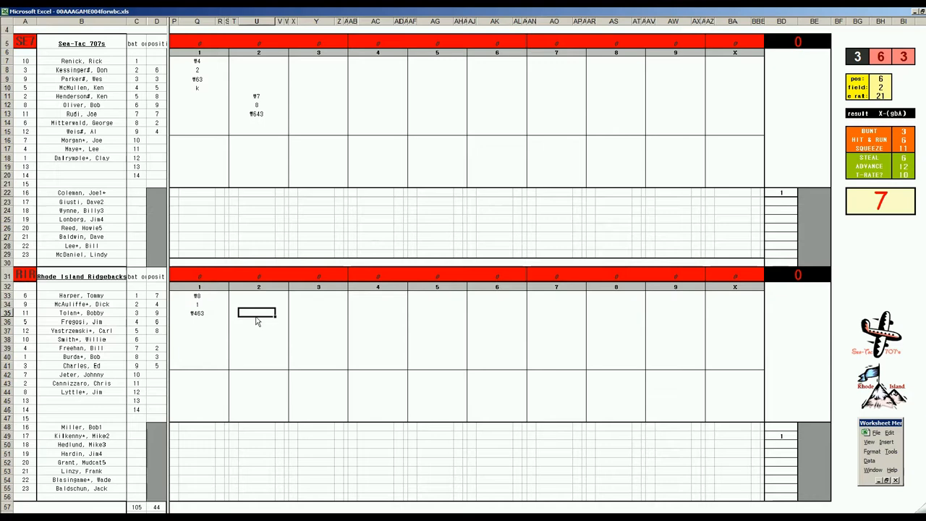
# Enter play code 33 for a Rhode Island second-inning at-bat
pyautogui.click(258, 321)
pyautogui.write('#6')
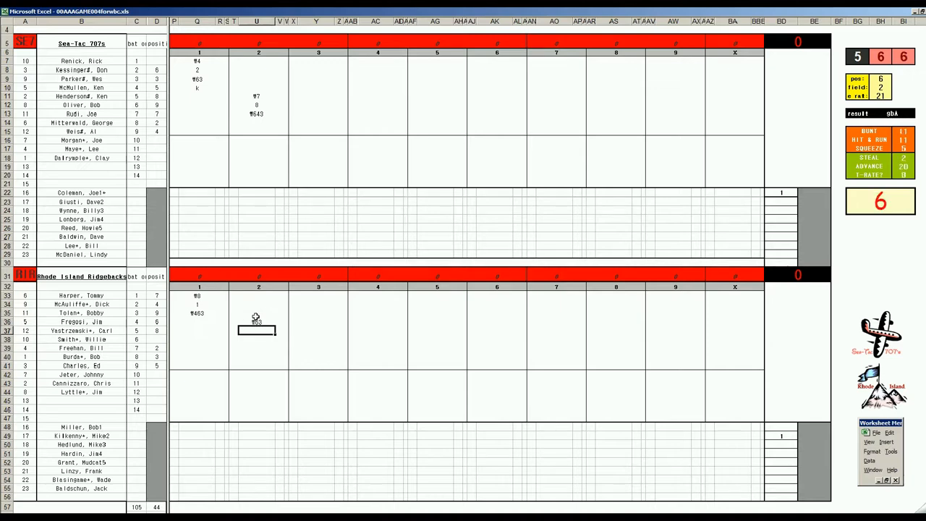
pyautogui.write('33')
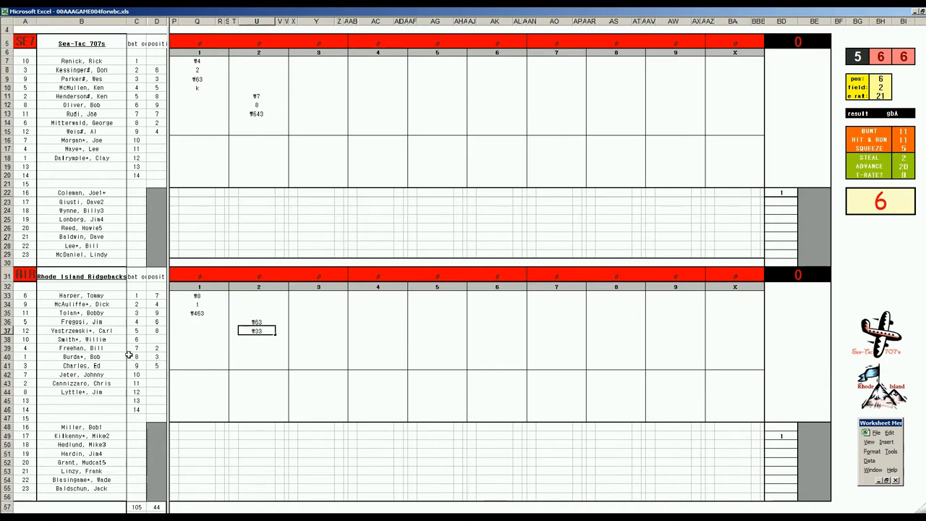
pyautogui.moveTo(104, 338)
pyautogui.write('1')
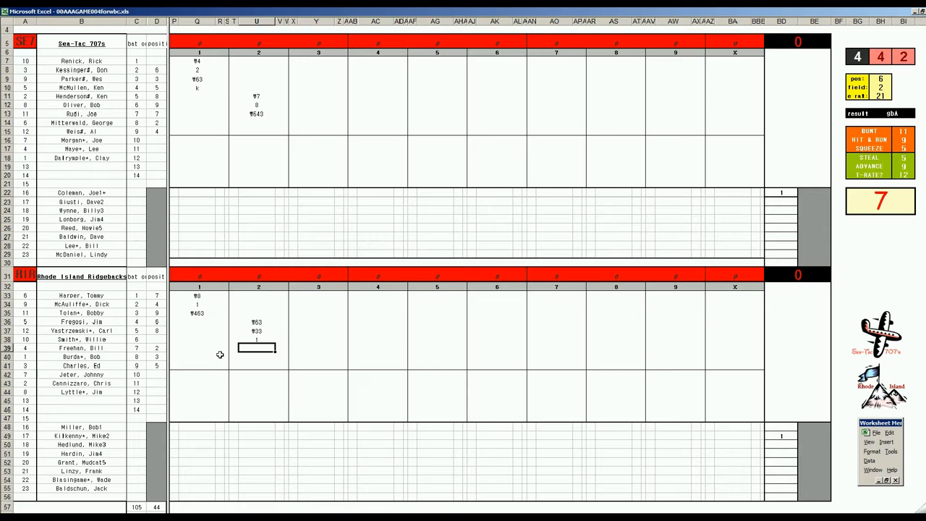
# Score Sea-Tac's third-inning batters with k, k, 5, 43 and k
pyautogui.write('k')
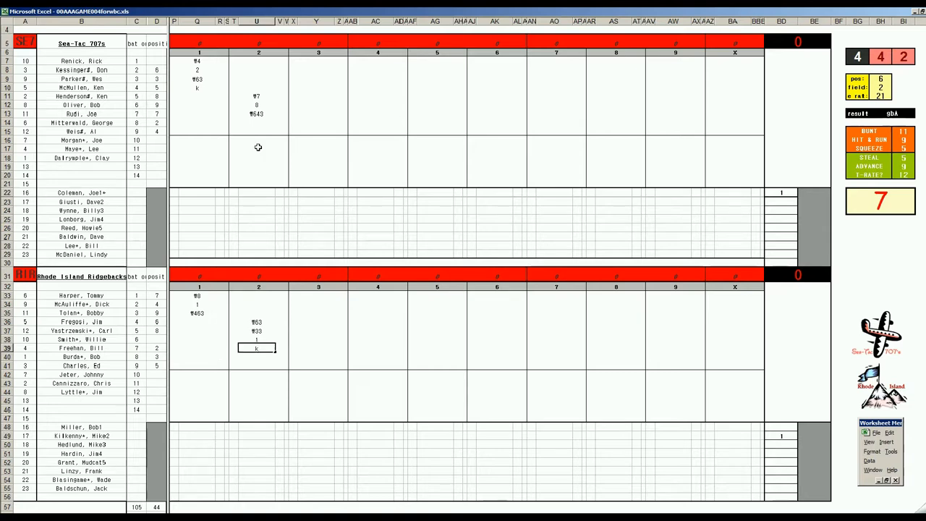
pyautogui.click(316, 122)
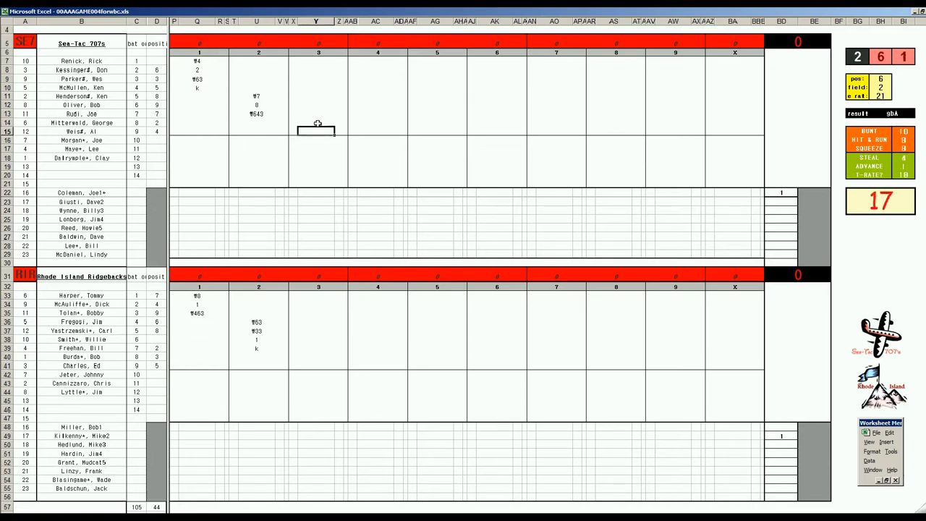
pyautogui.write('k')
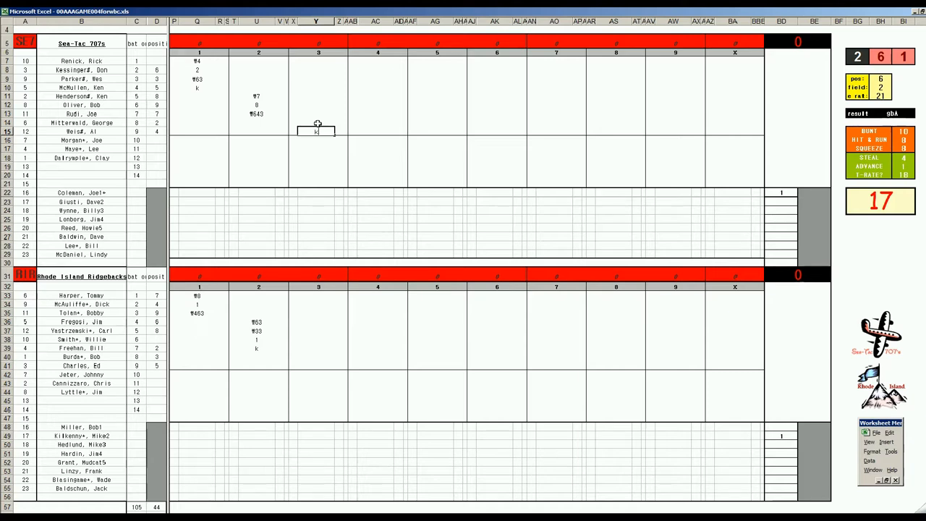
pyautogui.click(316, 61)
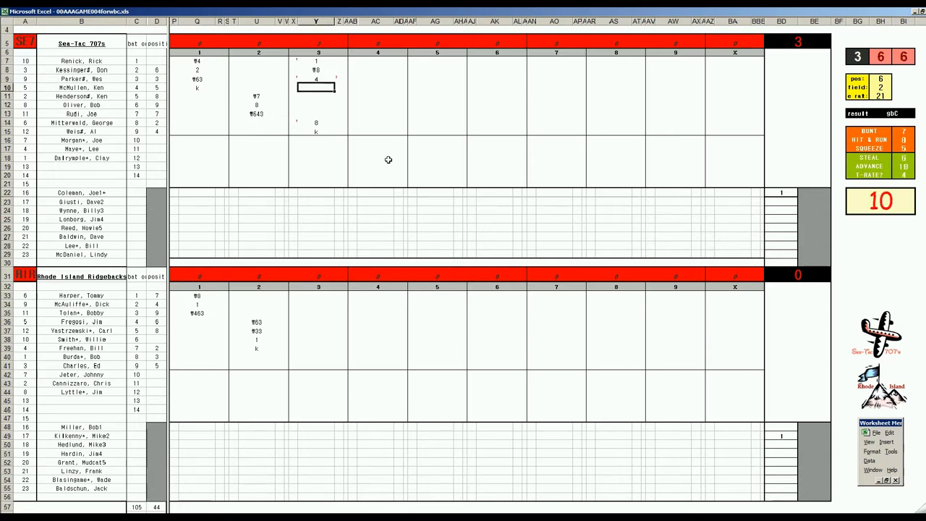
pyautogui.write('5')
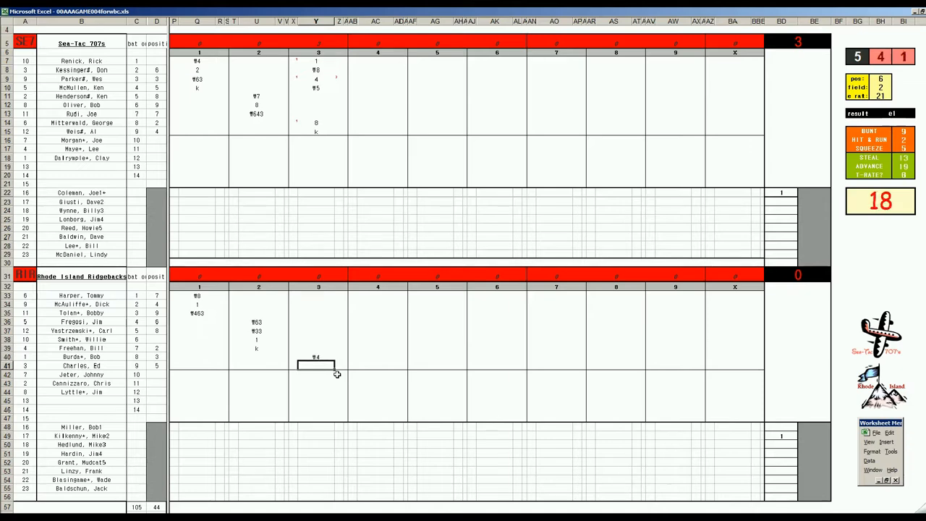
pyautogui.write('43')
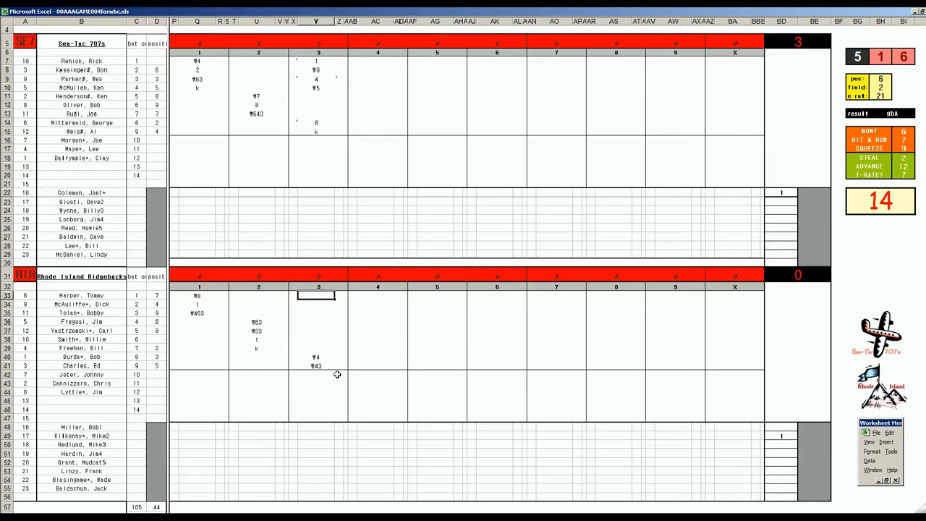
pyautogui.write('k')
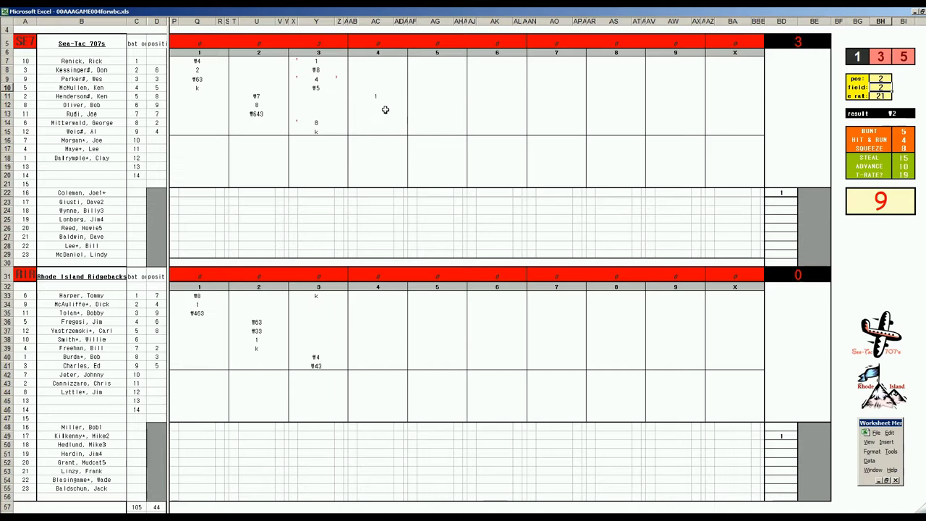
# Record an 8 for the next Sea-Tac batter in the fourth inning
pyautogui.click(377, 113)
pyautogui.write('1')
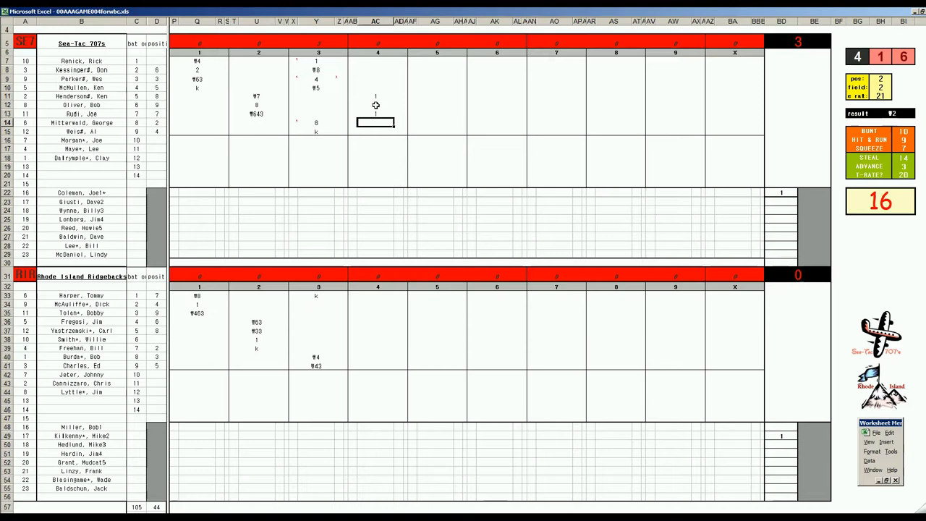
pyautogui.write('8')
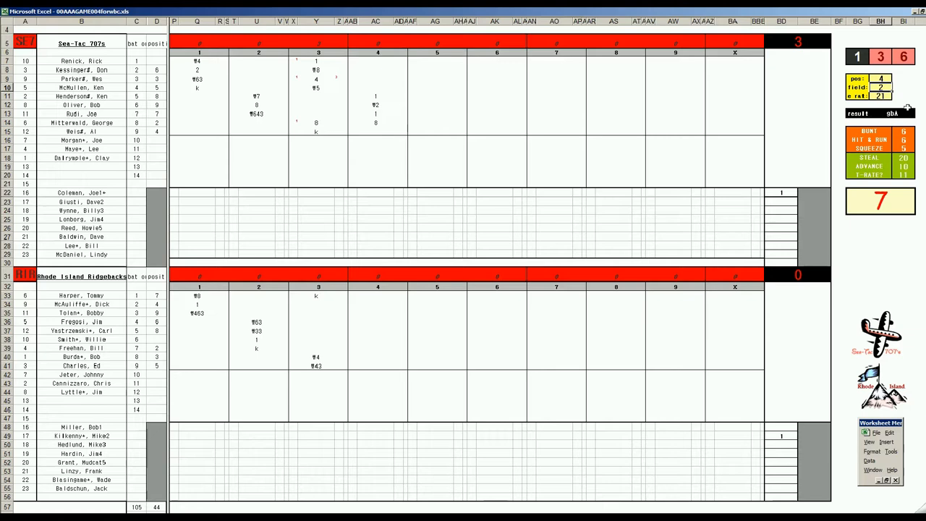
# Move through the remaining Sea-Tac and Rhode Island fourth-inning scoring boxes
pyautogui.click(376, 131)
pyautogui.write('#463')
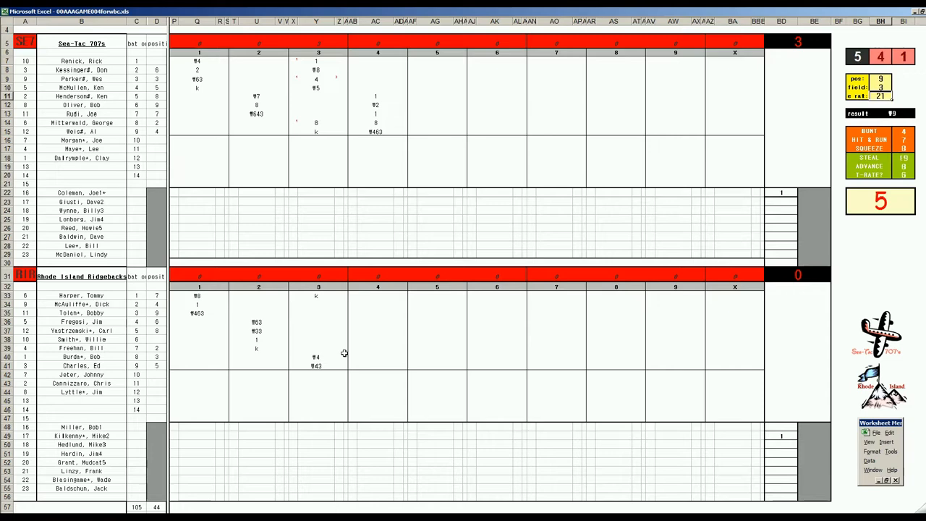
pyautogui.click(375, 303)
pyautogui.write('₮9')
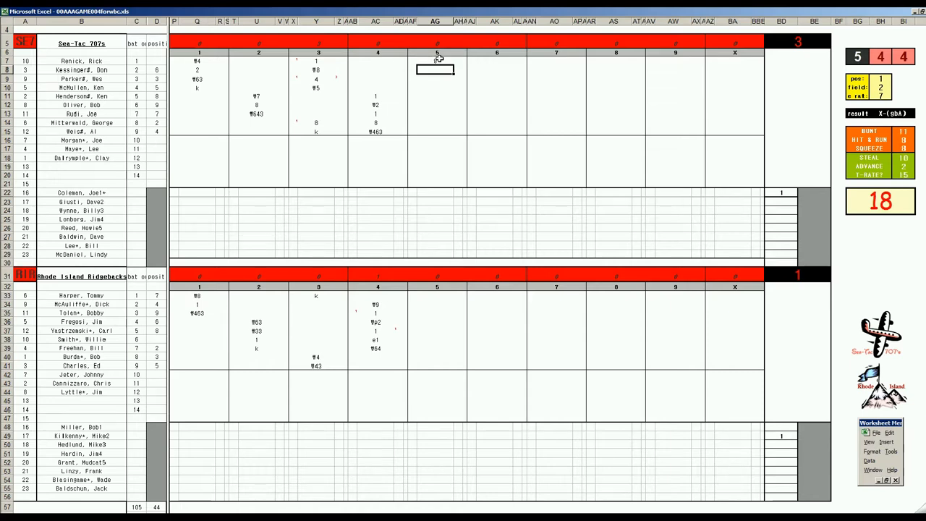
# Score Sea-Tac's fifth-inning batters with play codes 1, 9, 8 and 543
pyautogui.write('1')
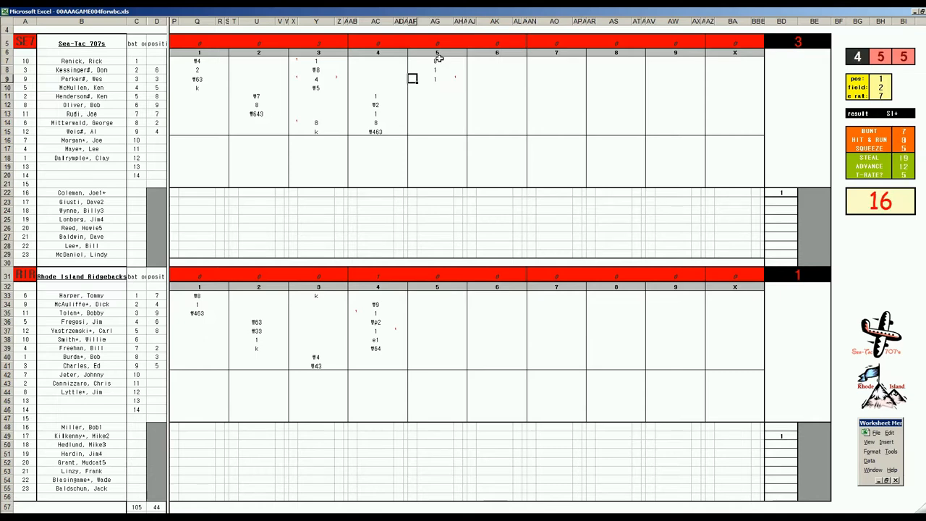
pyautogui.click(413, 60)
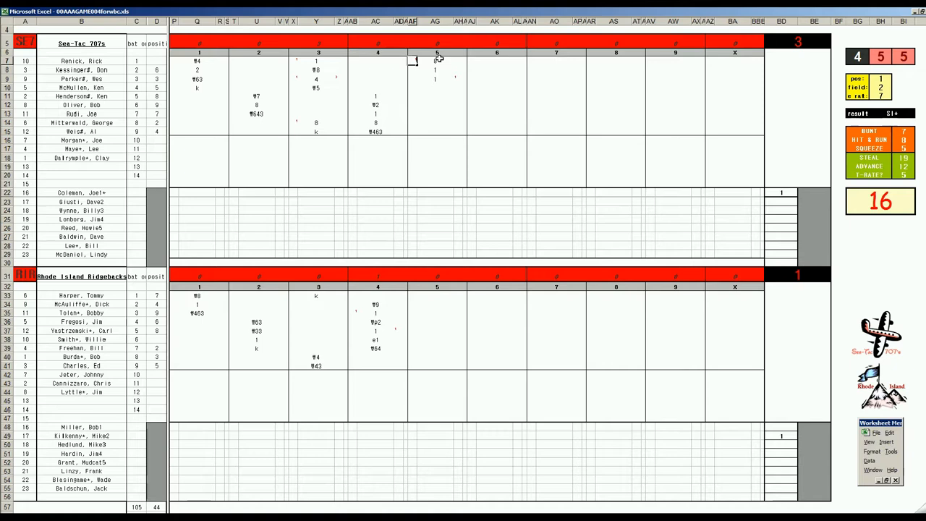
pyautogui.click(437, 78)
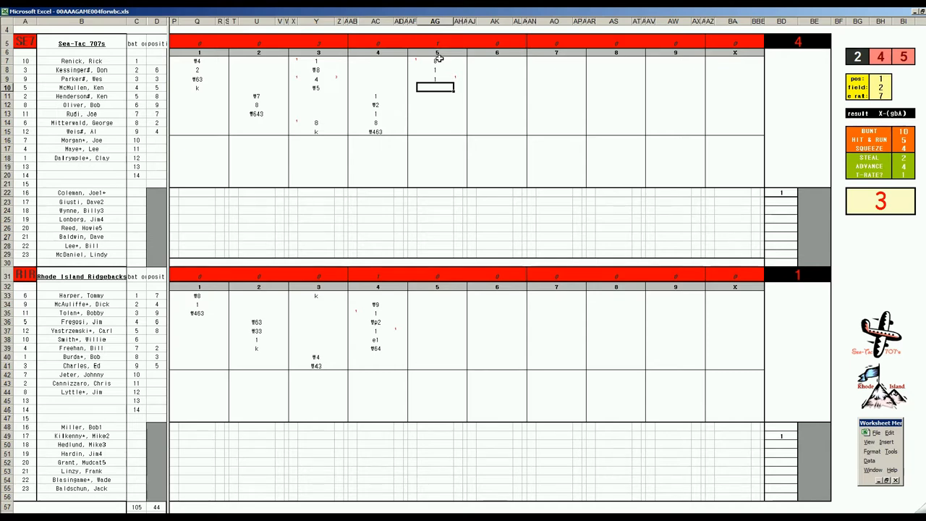
pyautogui.write('9')
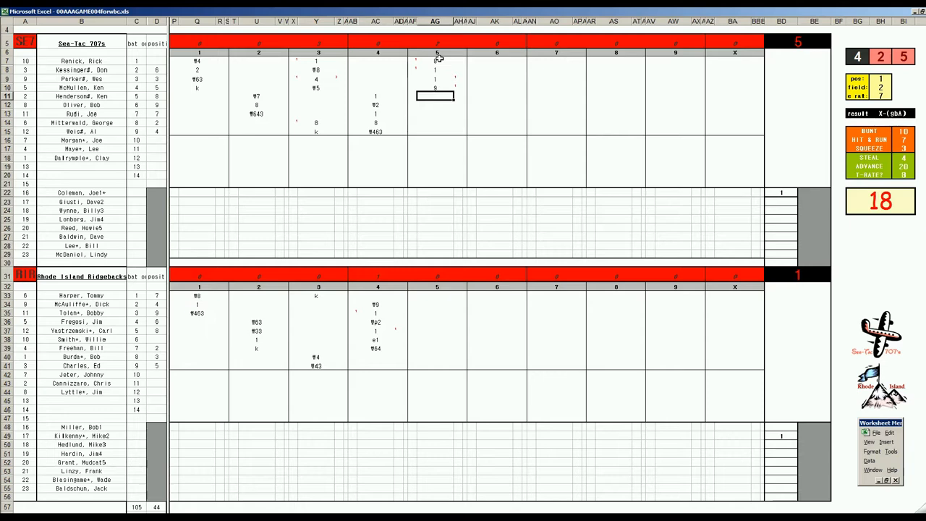
pyautogui.write('8')
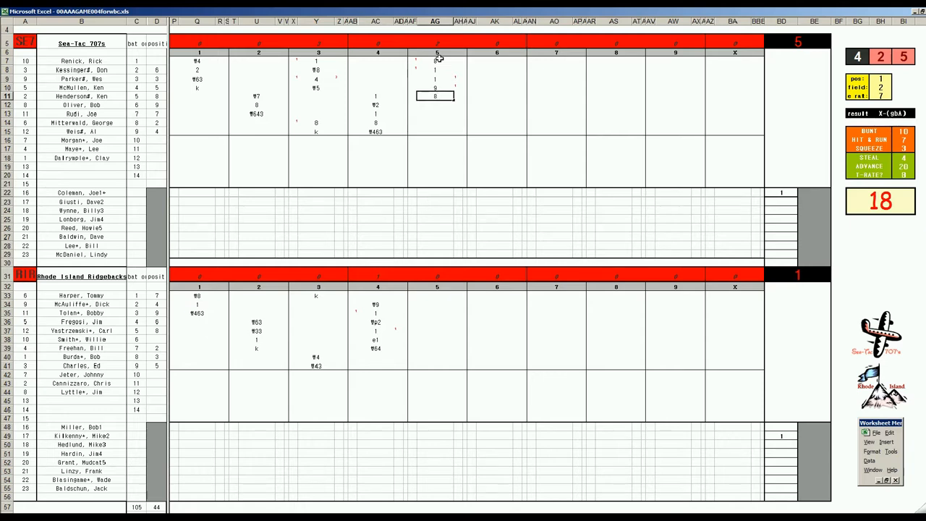
pyautogui.click(434, 104)
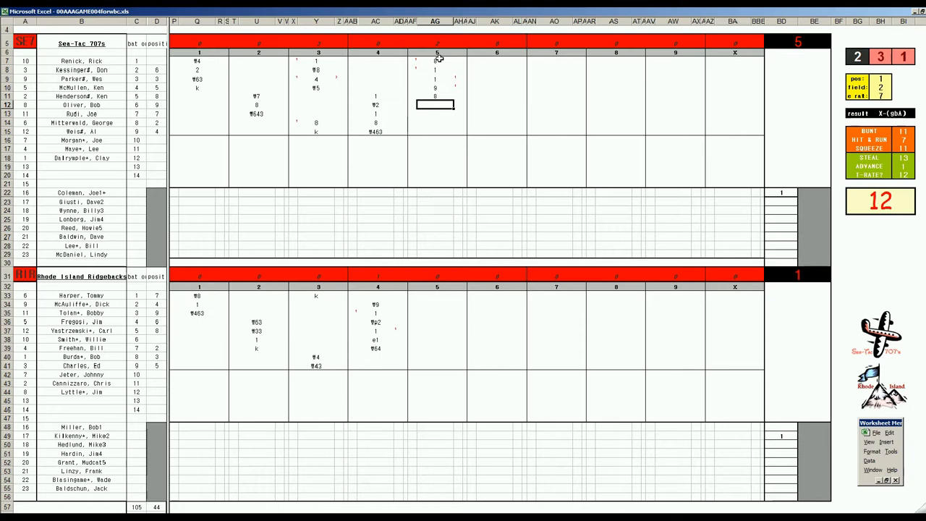
pyautogui.write('543')
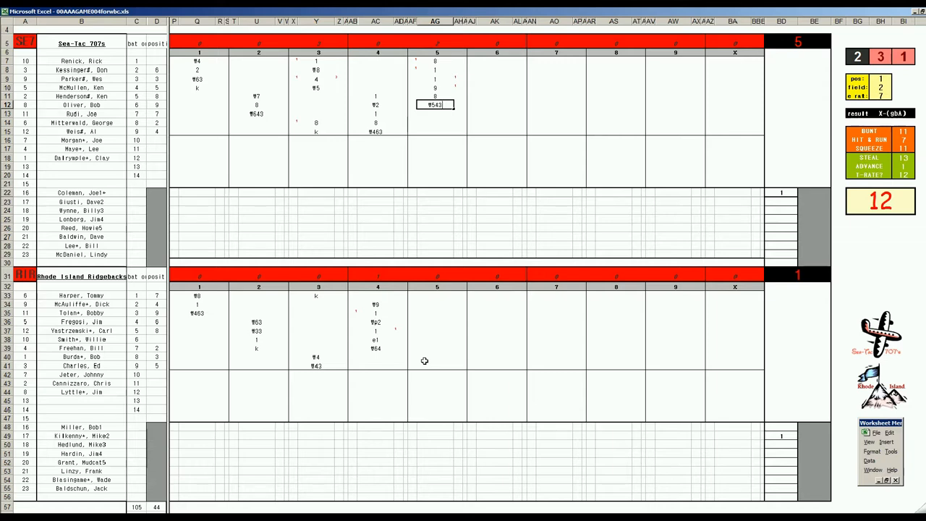
# Score Rhode Island's fifth inning with 463 and 7, then move to Sea-Tac's sixth-inning box
pyautogui.click(434, 356)
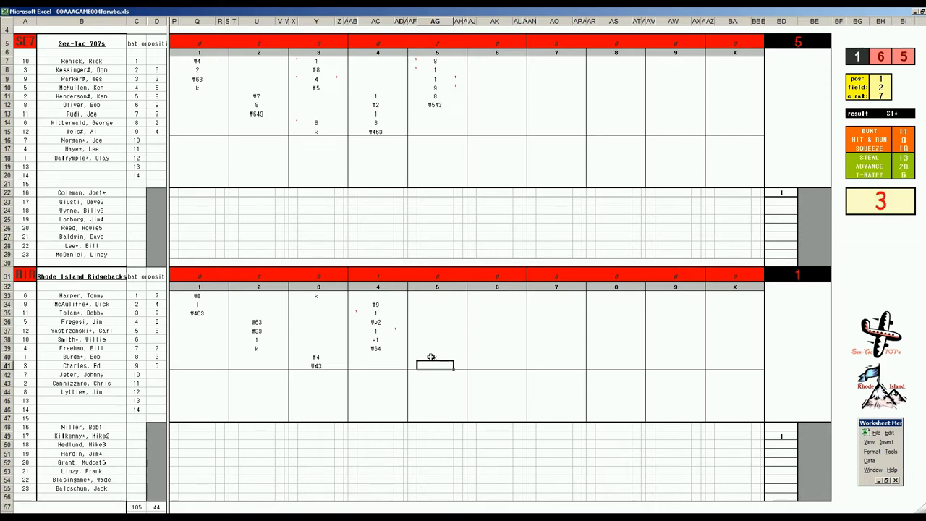
pyautogui.write('463')
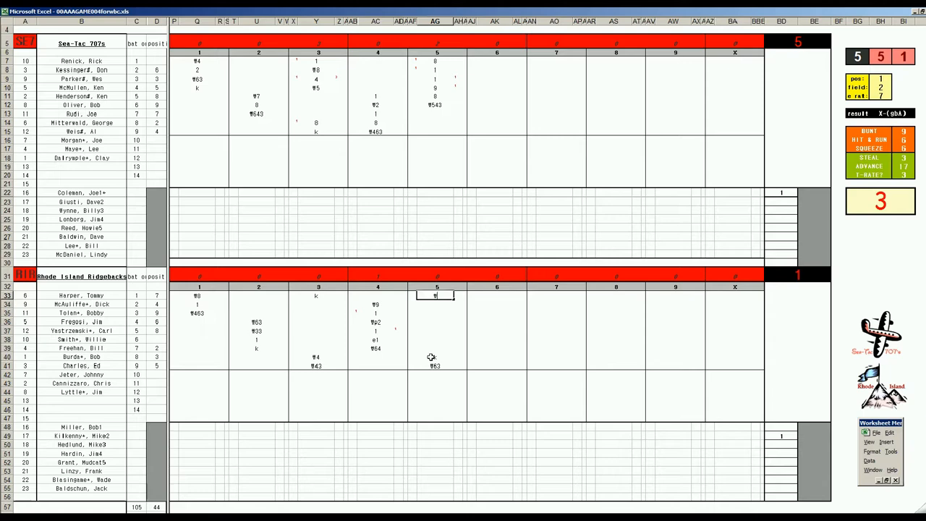
pyautogui.write('7')
pyautogui.click(879, 97)
pyautogui.write('8')
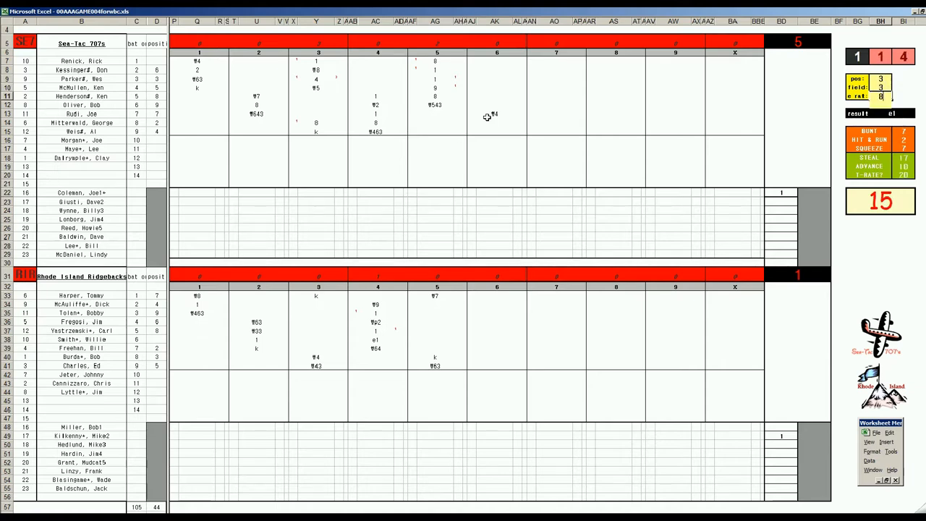
pyautogui.click(495, 122)
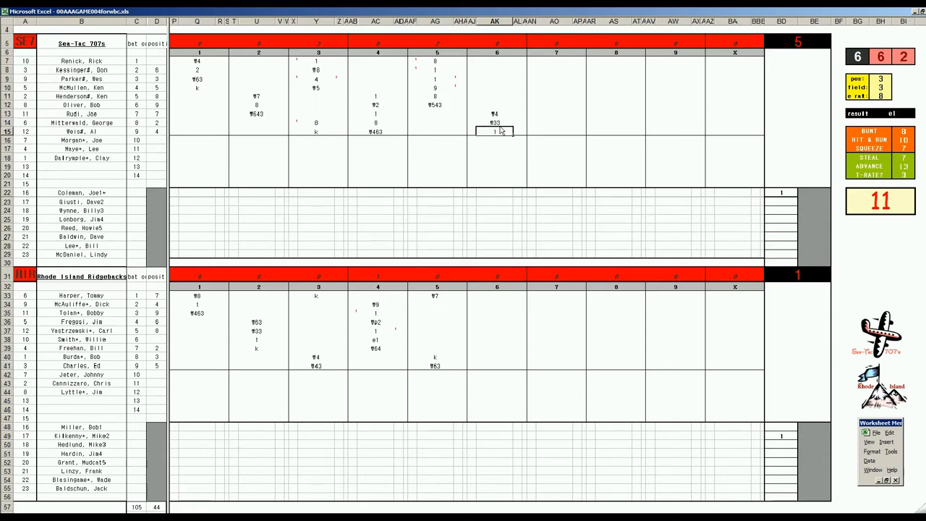
# Finish Sea-Tac's sixth inning with play codes 9 and 33
pyautogui.click(496, 61)
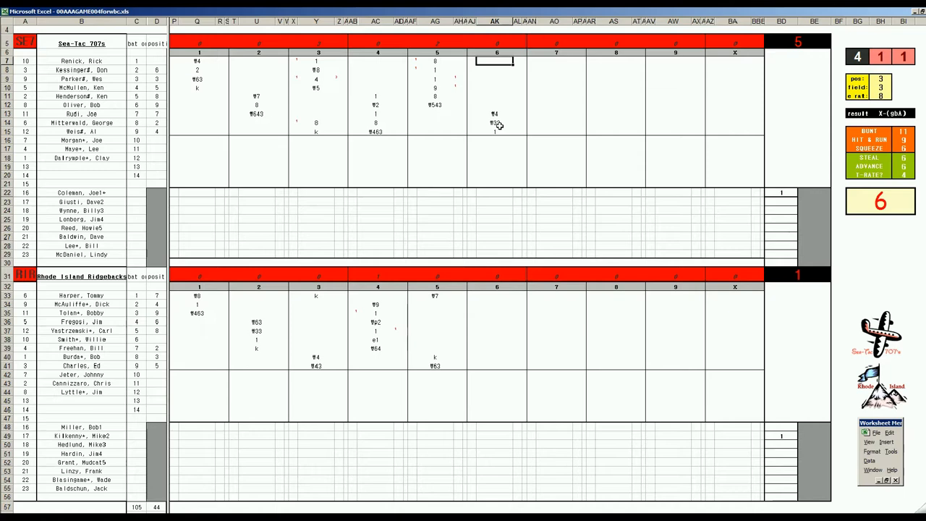
pyautogui.write('9')
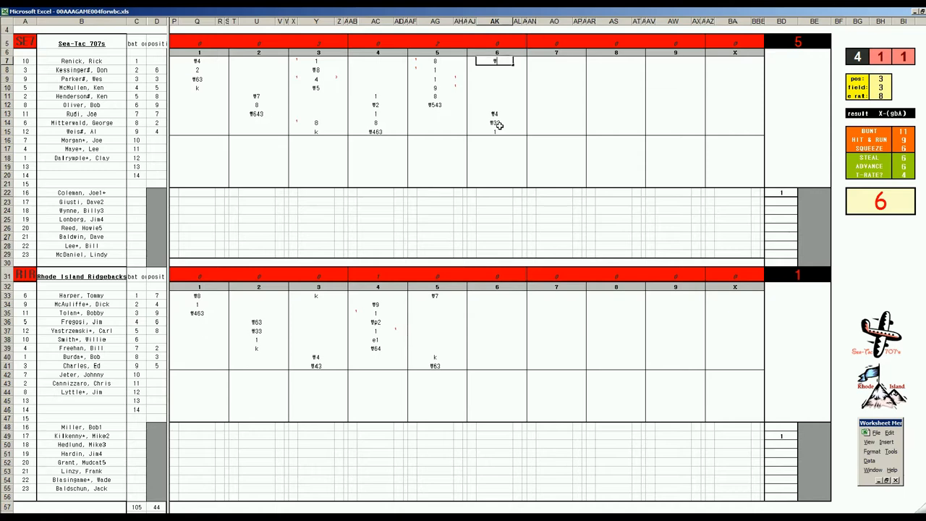
pyautogui.write('33')
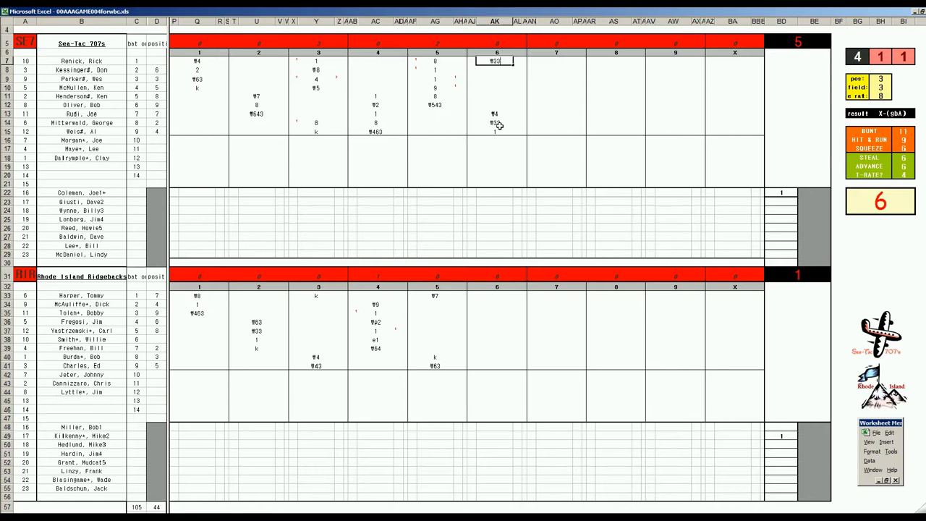
# Score Rhode Island's sixth-inning batters with 1, 7, 8, k and k
pyautogui.click(495, 302)
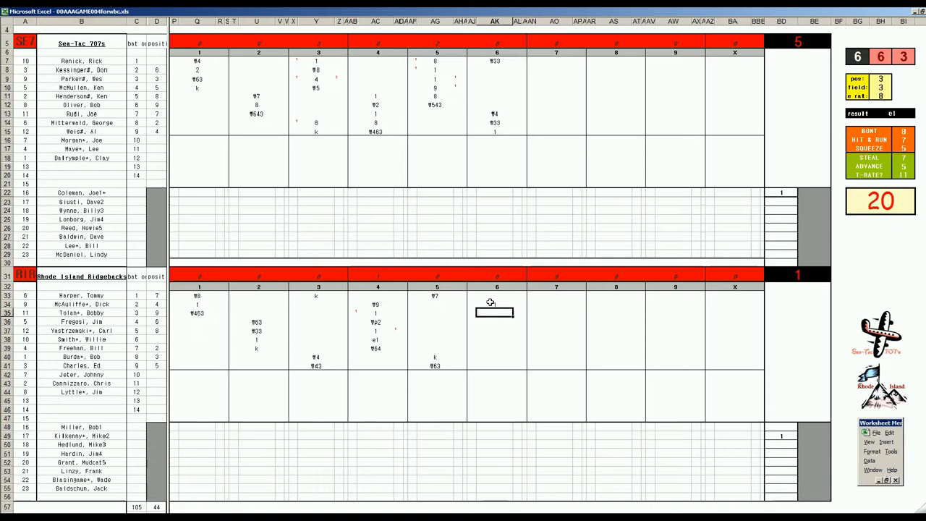
pyautogui.write('1')
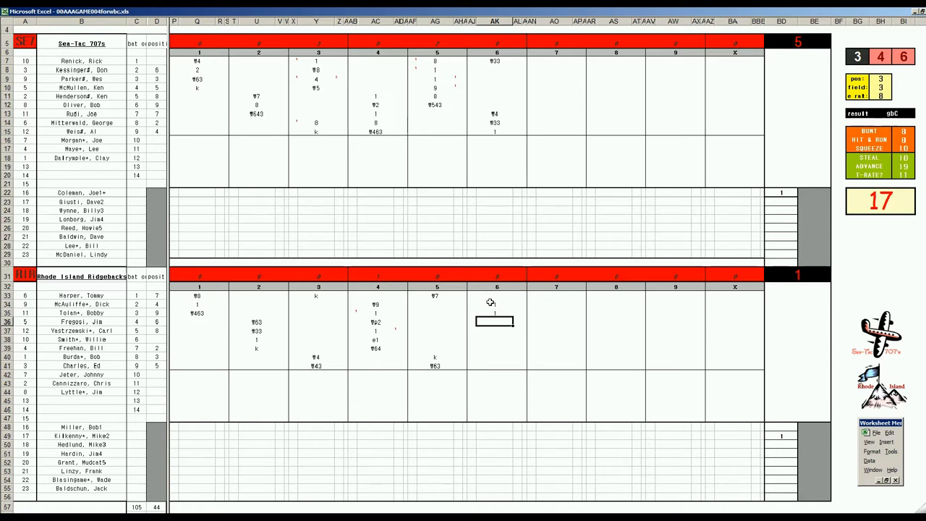
pyautogui.write('7')
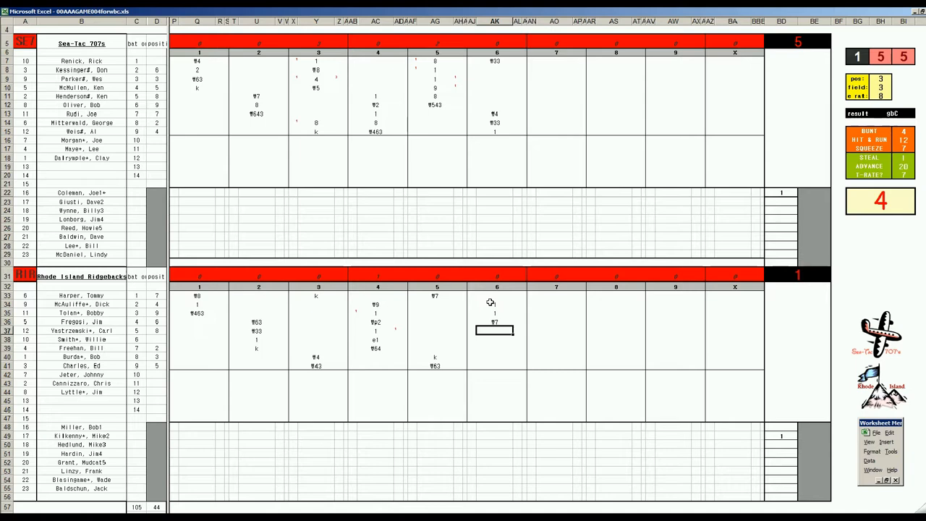
pyautogui.write('8')
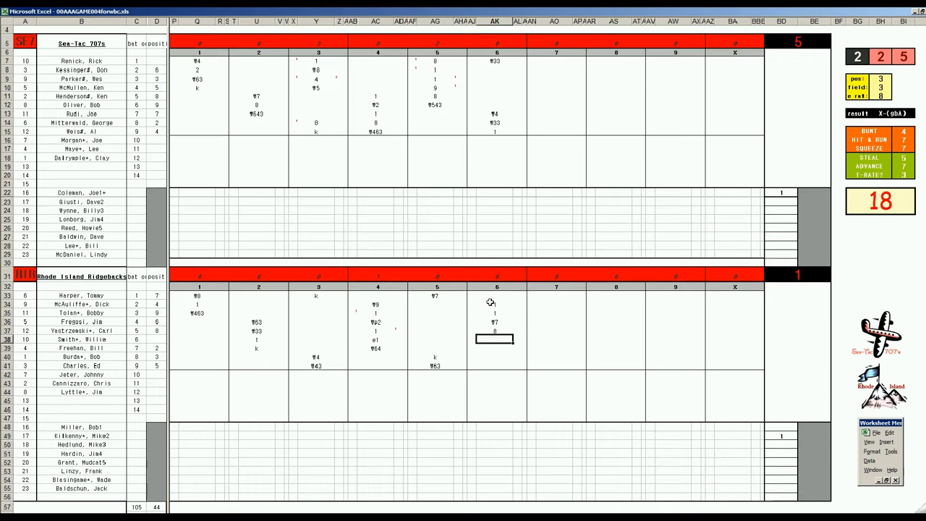
pyautogui.write('k')
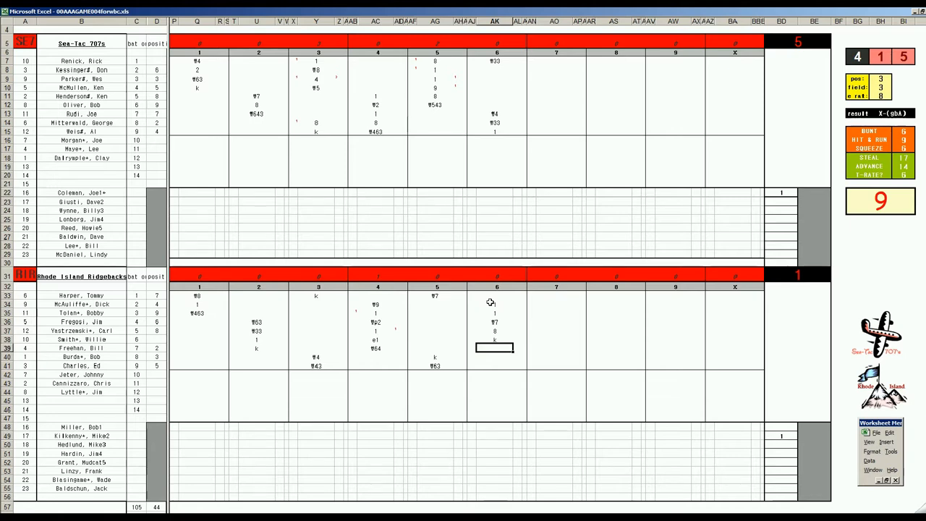
pyautogui.write('k')
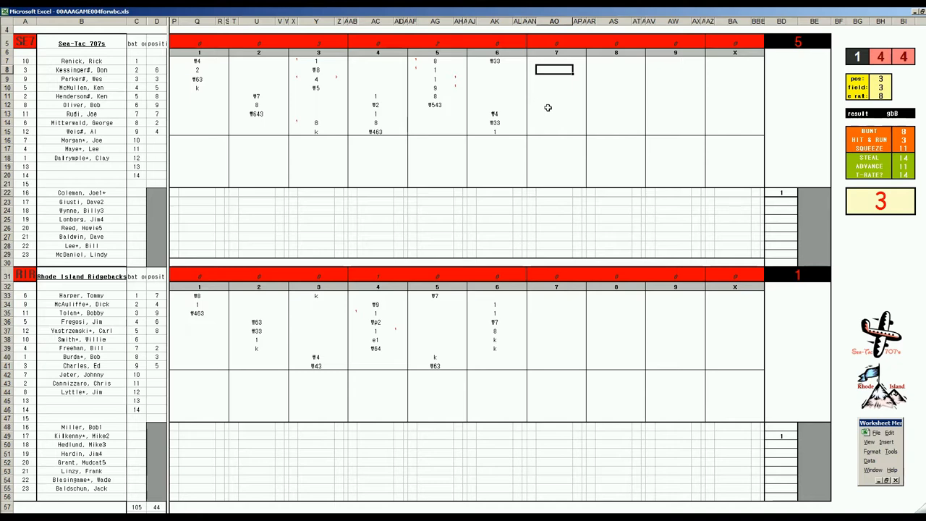
# Record a W7 play, then score the Rhode Island seventh-inning at-bat as ¶9
pyautogui.write('W7')
pyautogui.click(554, 79)
pyautogui.write('8')
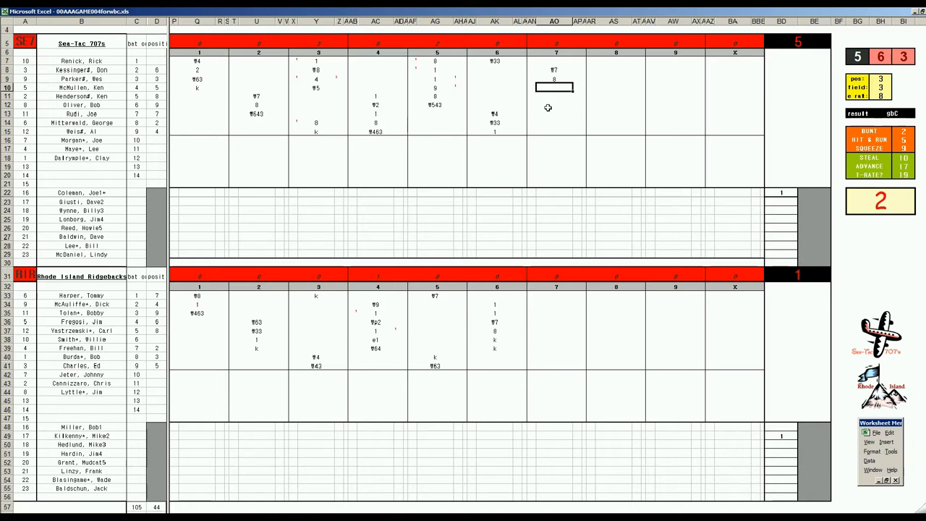
pyautogui.moveTo(567, 194)
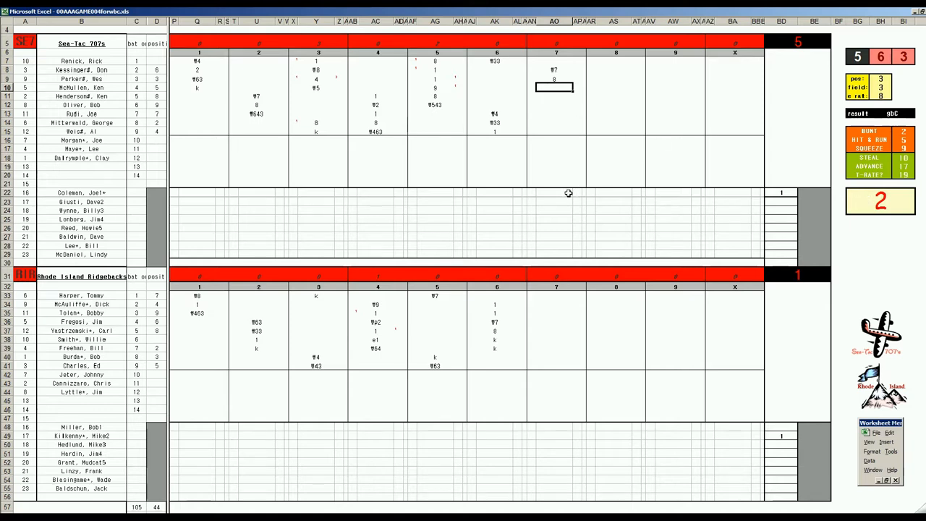
pyautogui.moveTo(417, 208)
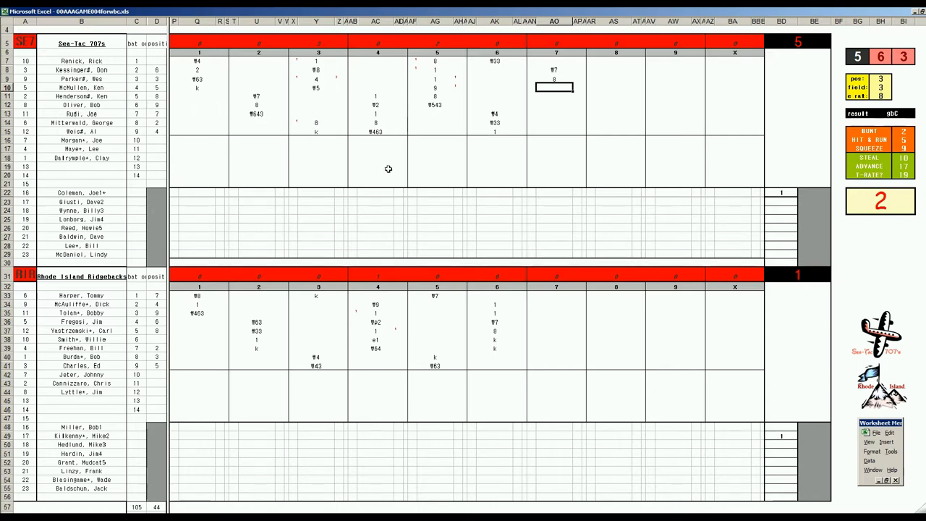
pyautogui.moveTo(598, 159)
pyautogui.write('k')
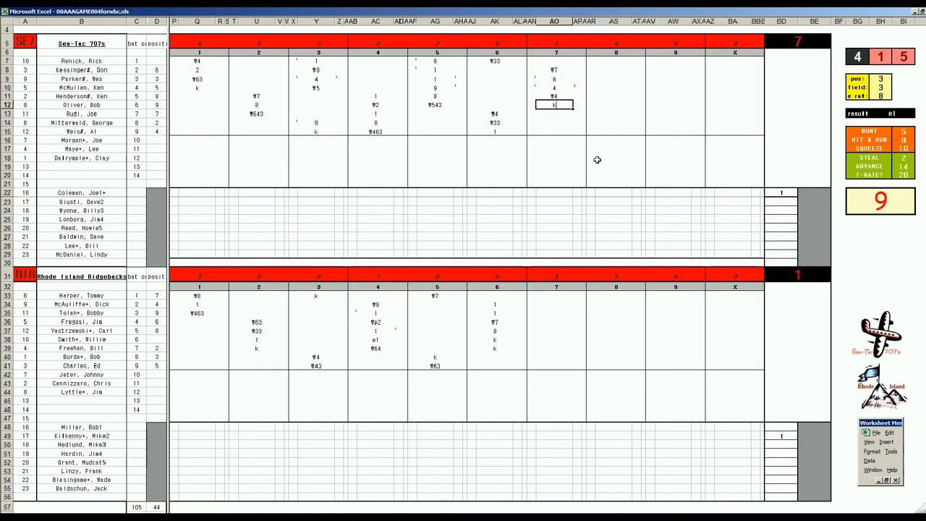
pyautogui.moveTo(563, 97)
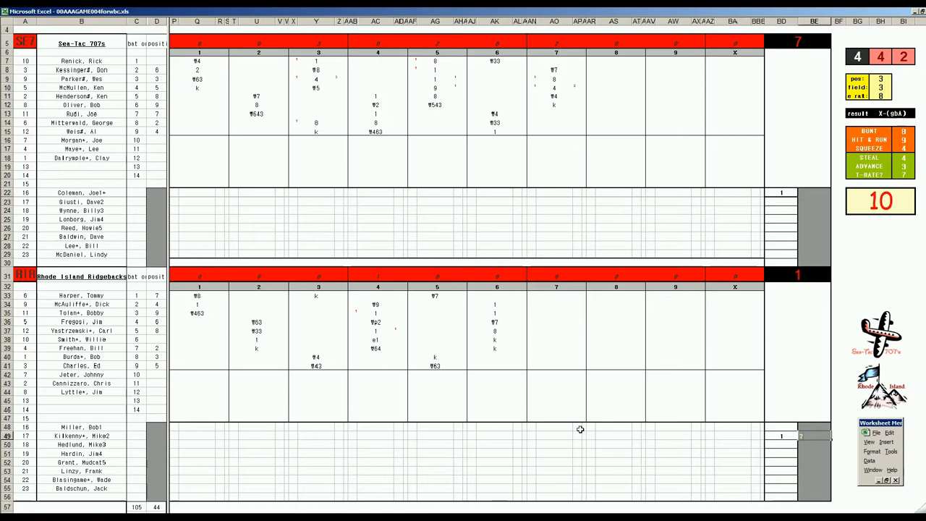
pyautogui.moveTo(547, 354)
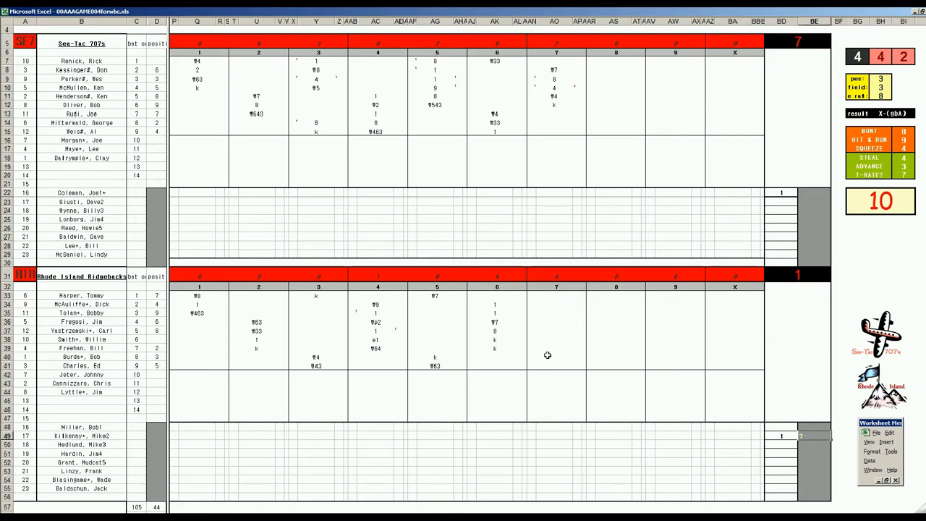
pyautogui.click(556, 356)
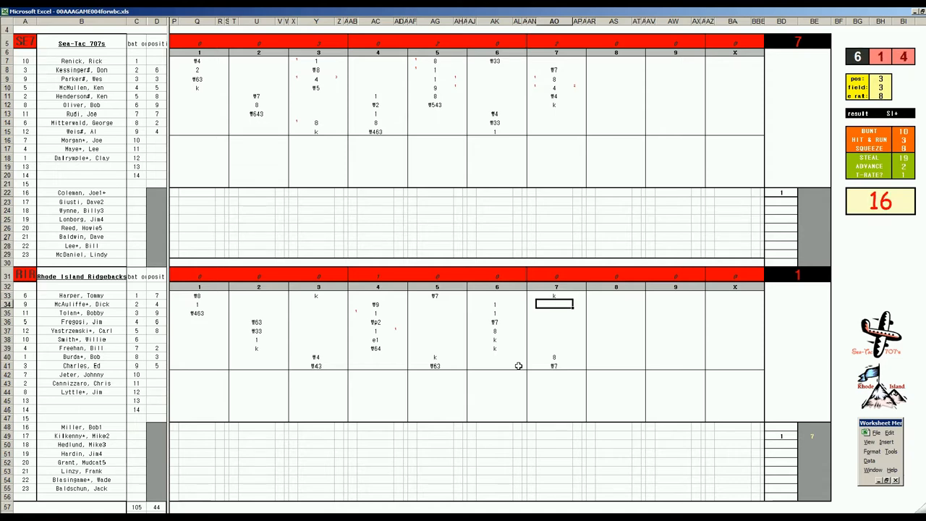
pyautogui.write('¶9')
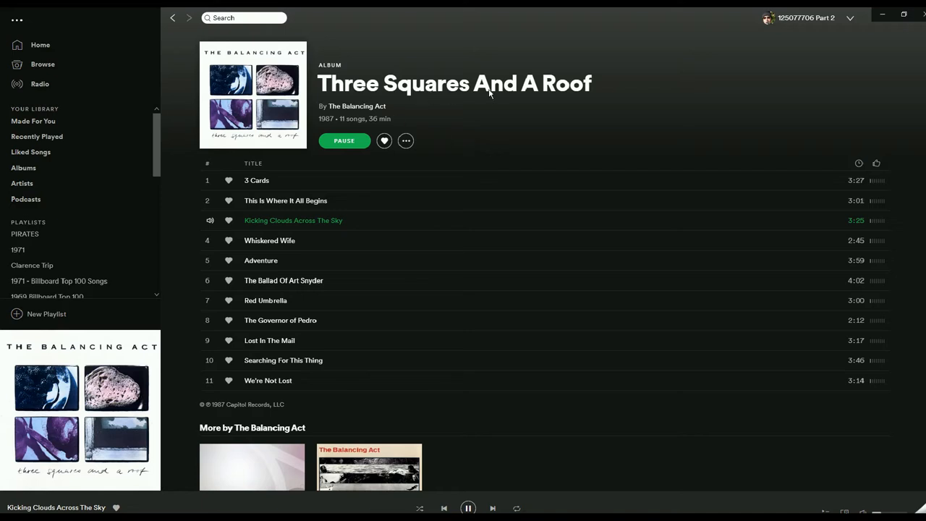
pyautogui.moveTo(405, 227)
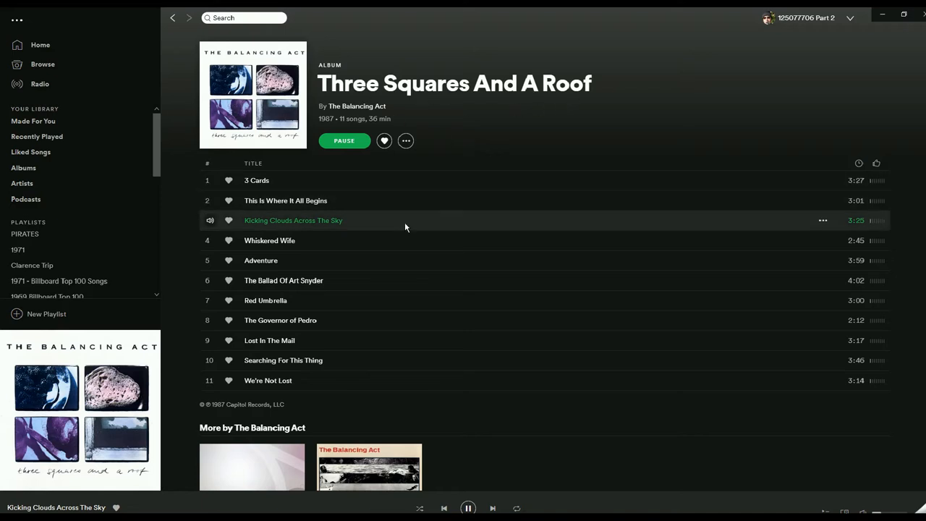
pyautogui.moveTo(584, 151)
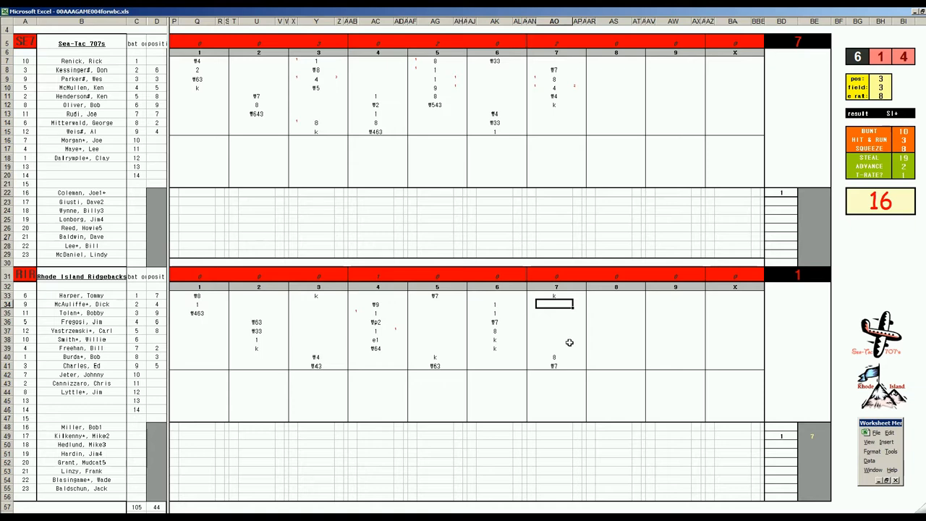
pyautogui.moveTo(626, 133)
pyautogui.write('‡9')
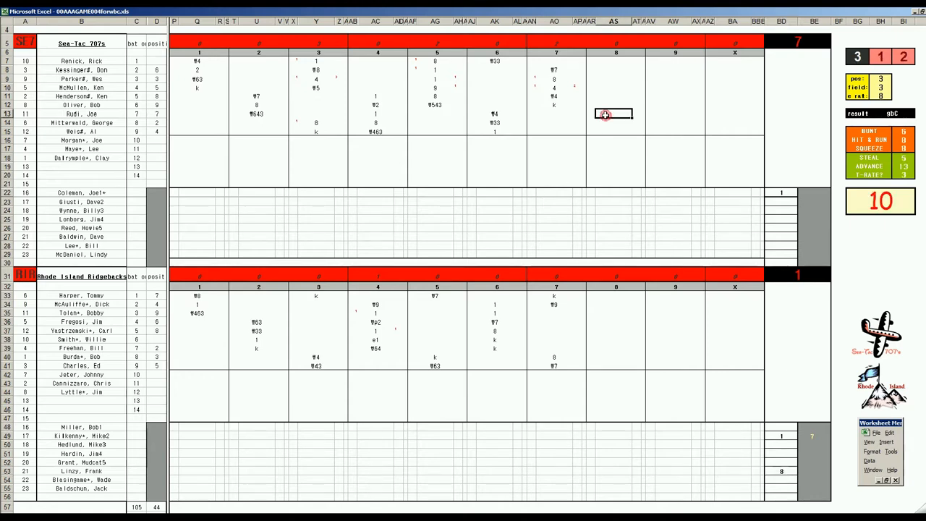
pyautogui.moveTo(590, 127)
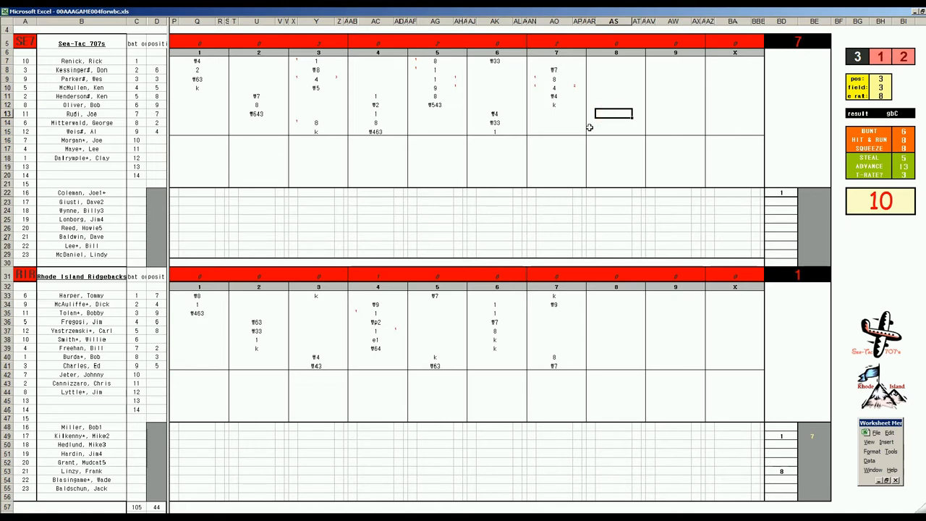
# Score the eighth-inning batters with play codes 9, k, 13 and 18
pyautogui.write('9')
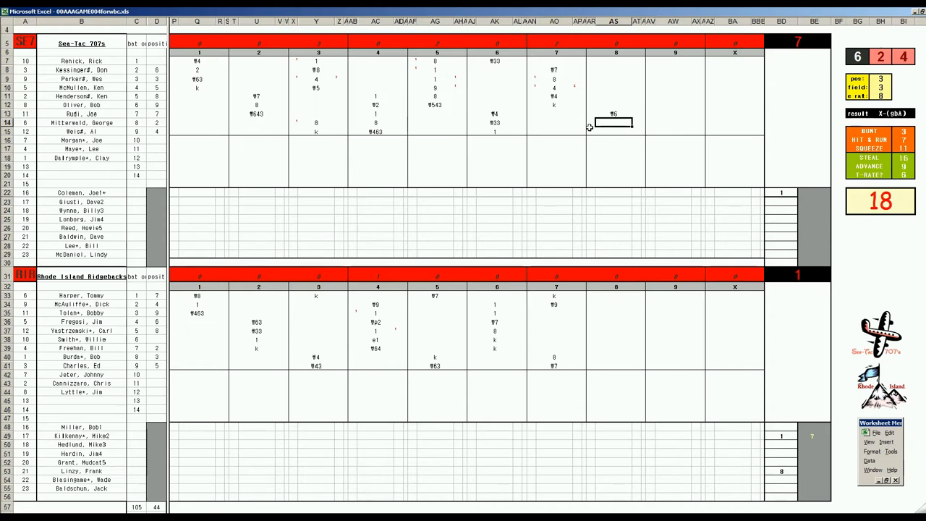
pyautogui.write('k')
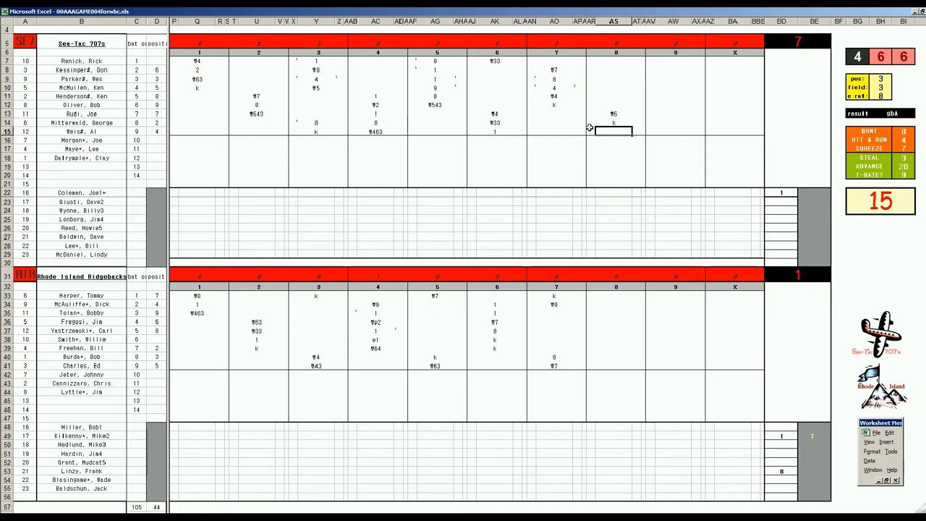
pyautogui.write('13')
pyautogui.click(616, 314)
pyautogui.write('4')
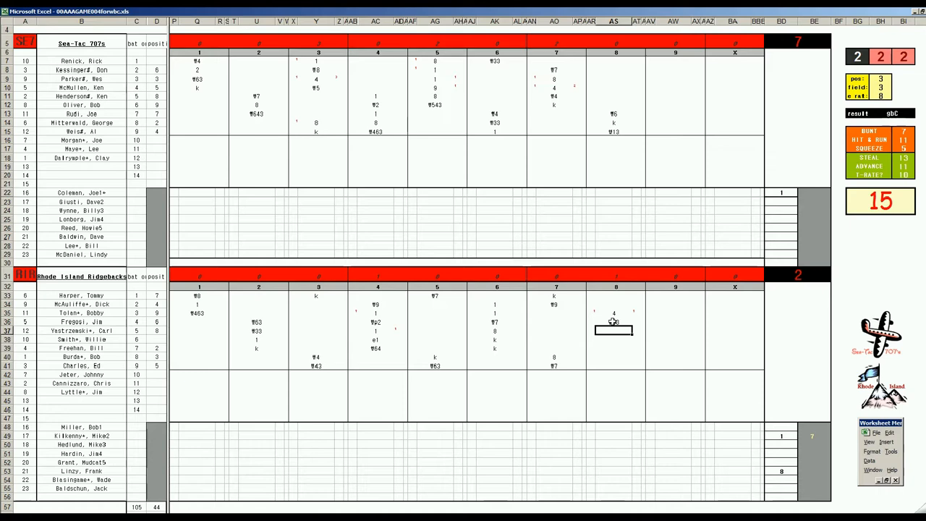
pyautogui.write('18')
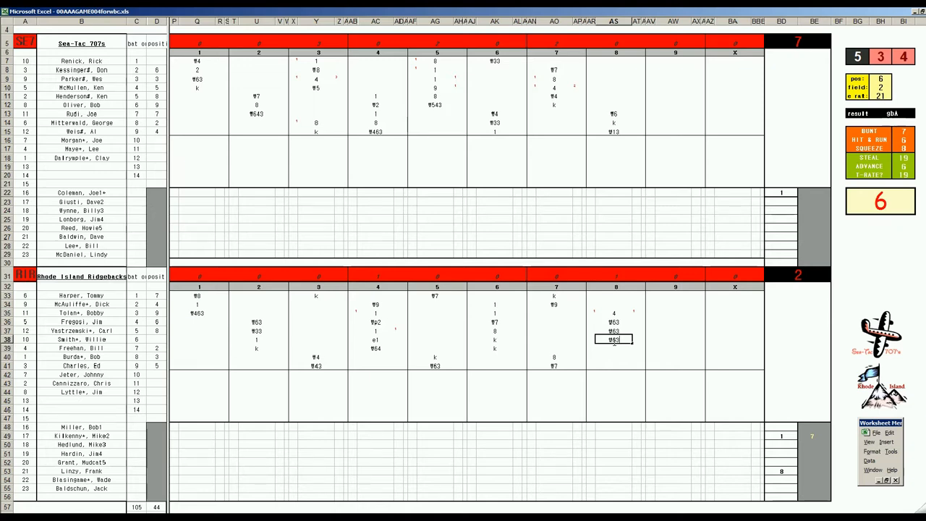
# Enter Sea-Tac's ninth-inning play codes 8, 54 and 643 for the first three batters
pyautogui.click(674, 61)
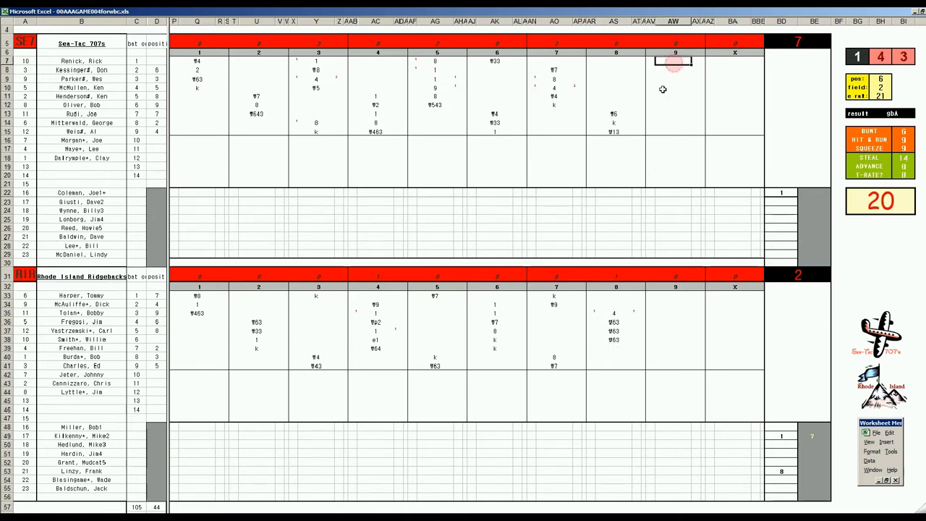
pyautogui.click(674, 69)
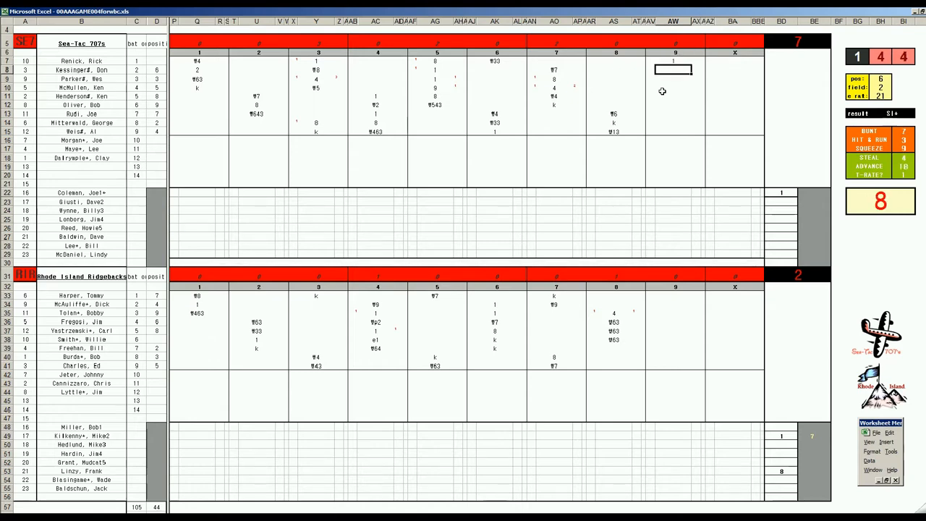
pyautogui.write('8')
pyautogui.click(672, 79)
pyautogui.write('▼')
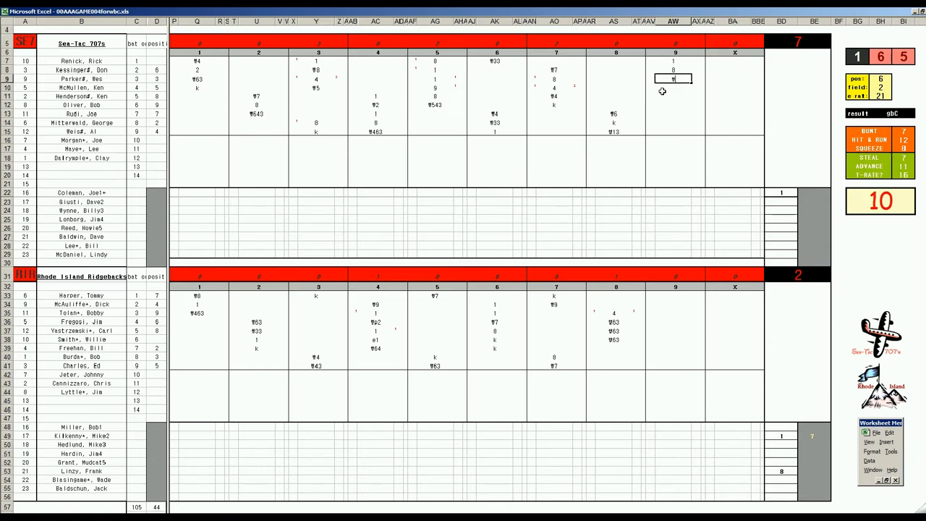
pyautogui.write('54')
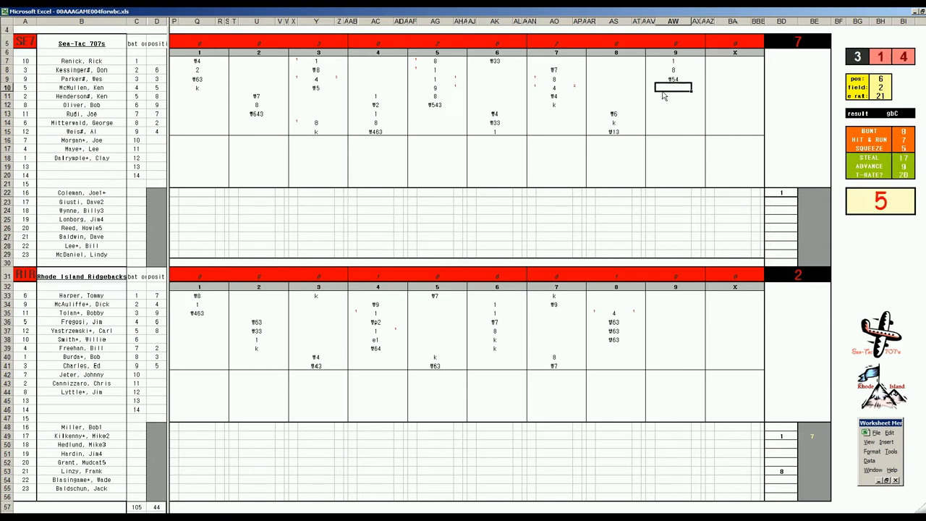
pyautogui.write('643')
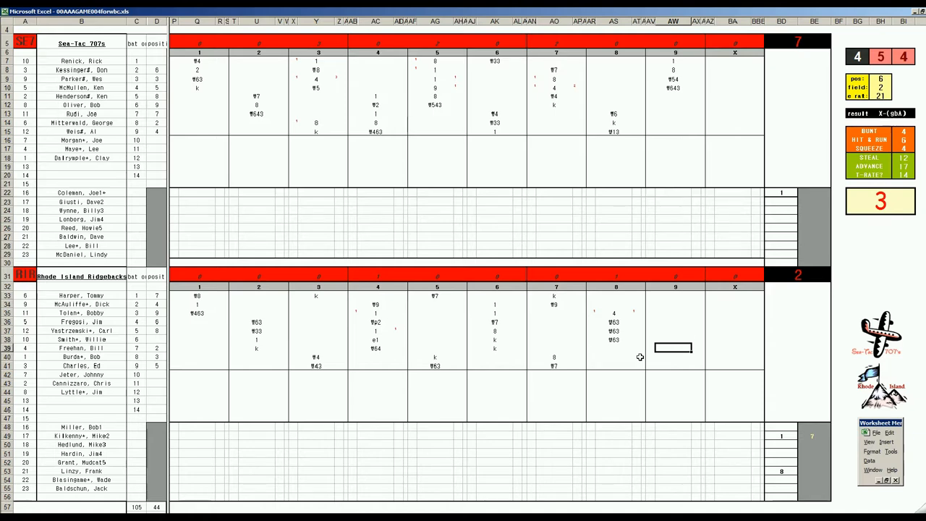
# Enter play code 3 for Rhode Island's ninth and move to the next batter's cell
pyautogui.write('3')
pyautogui.click(676, 366)
pyautogui.write('1')
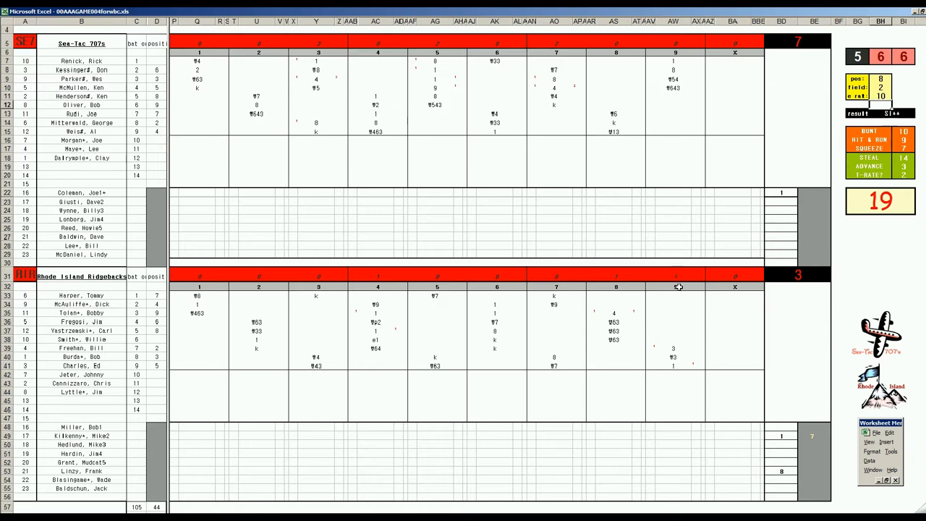
pyautogui.click(673, 295)
pyautogui.write('1')
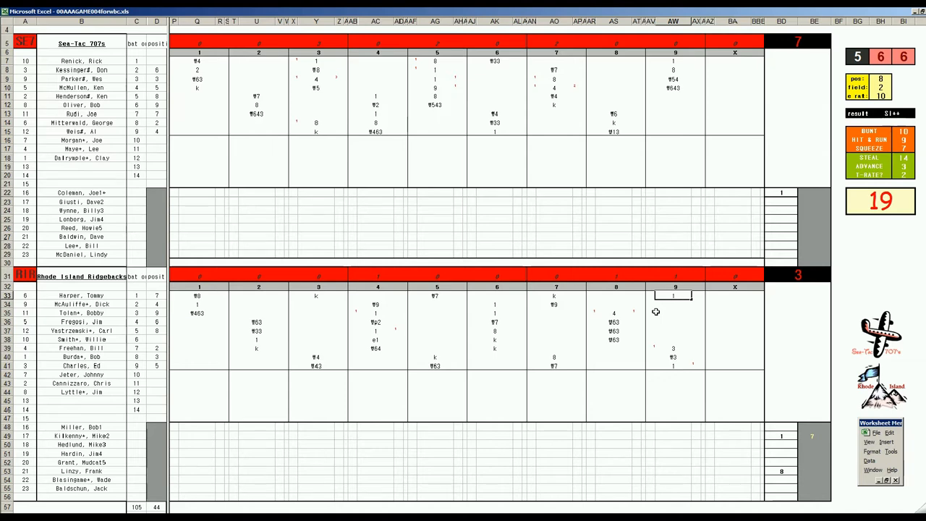
pyautogui.moveTo(738, 234)
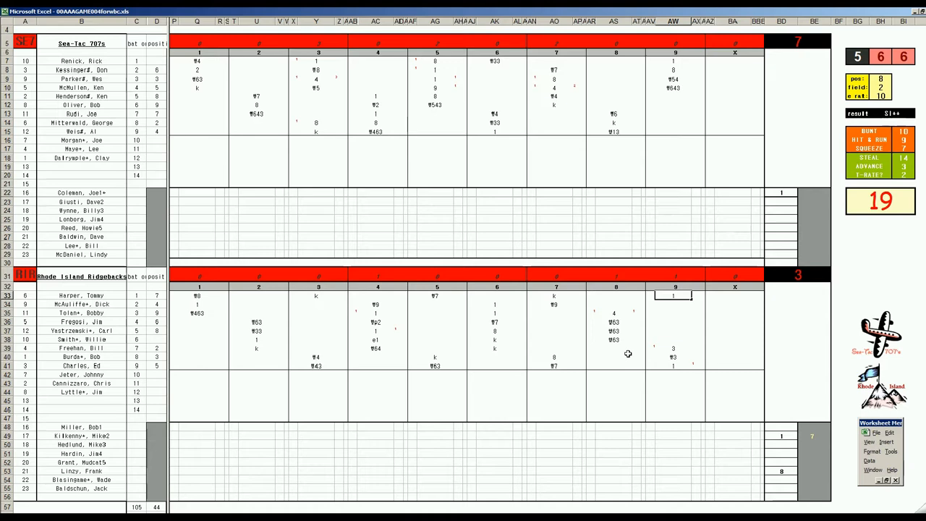
pyautogui.moveTo(107, 276)
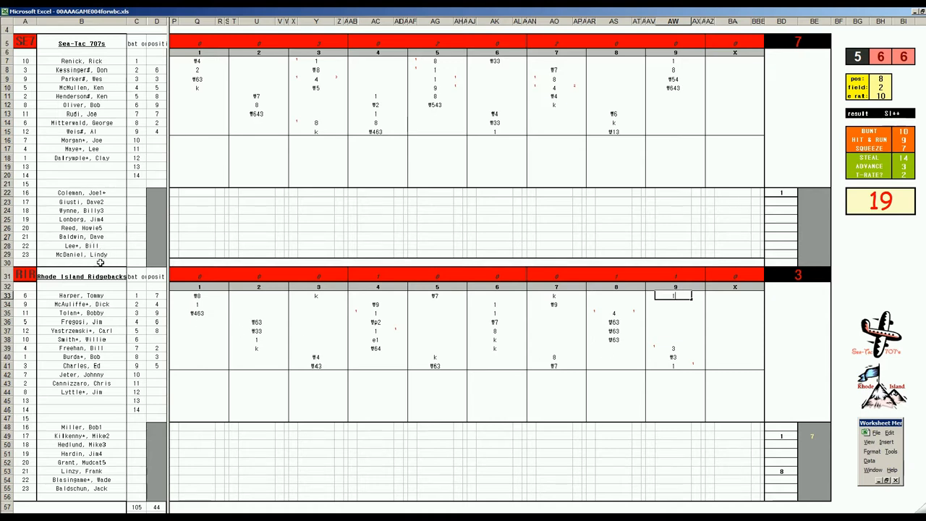
pyautogui.moveTo(313, 261)
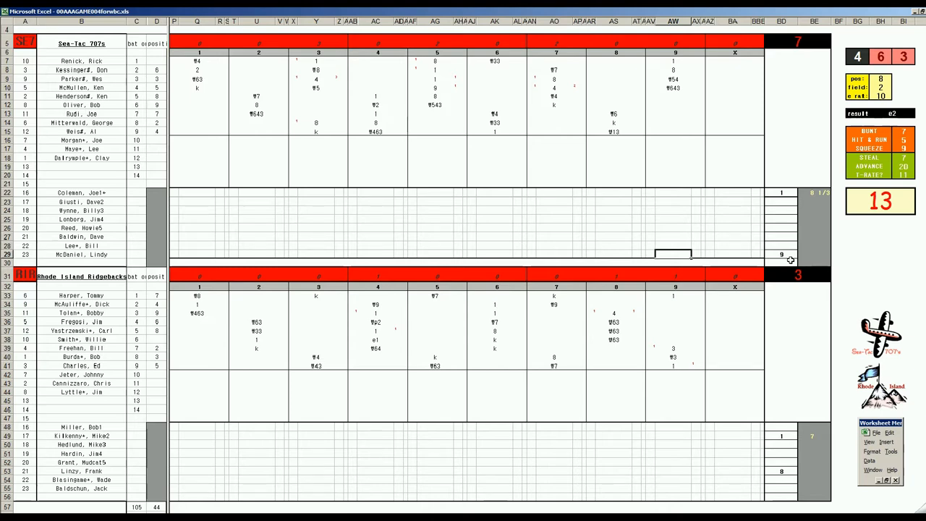
# Enter codes d and k for Rhode Island's ninth and move to the next batter's cell
pyautogui.write('dm')
pyautogui.click(673, 305)
pyautogui.write('8')
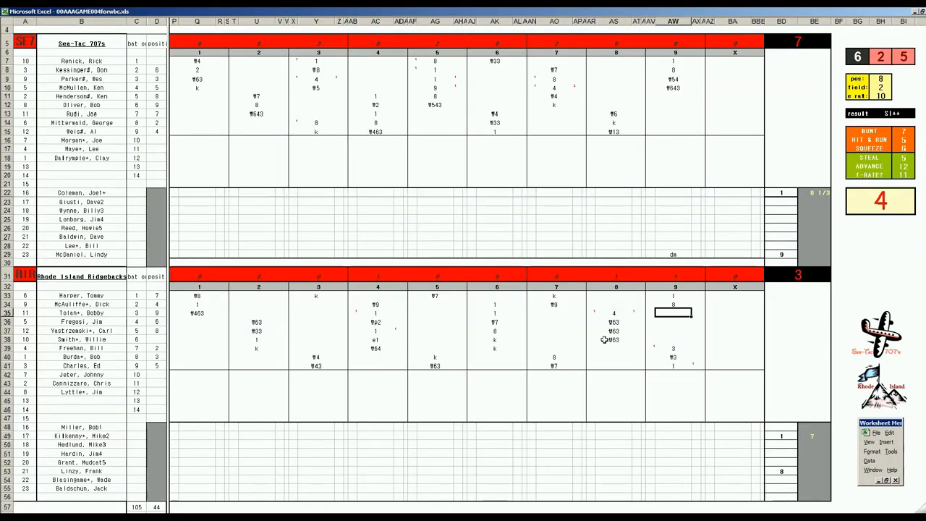
pyautogui.write('k')
pyautogui.click(675, 323)
pyautogui.write('1')
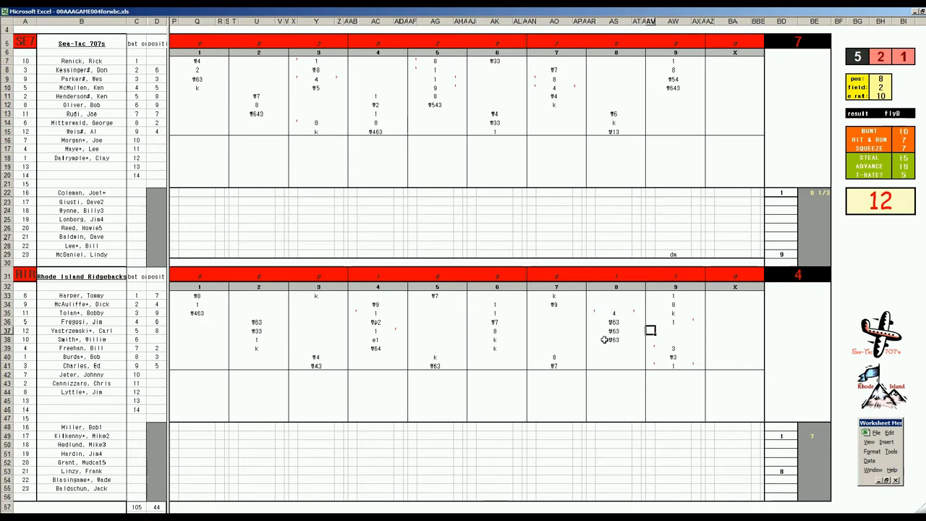
pyautogui.click(668, 329)
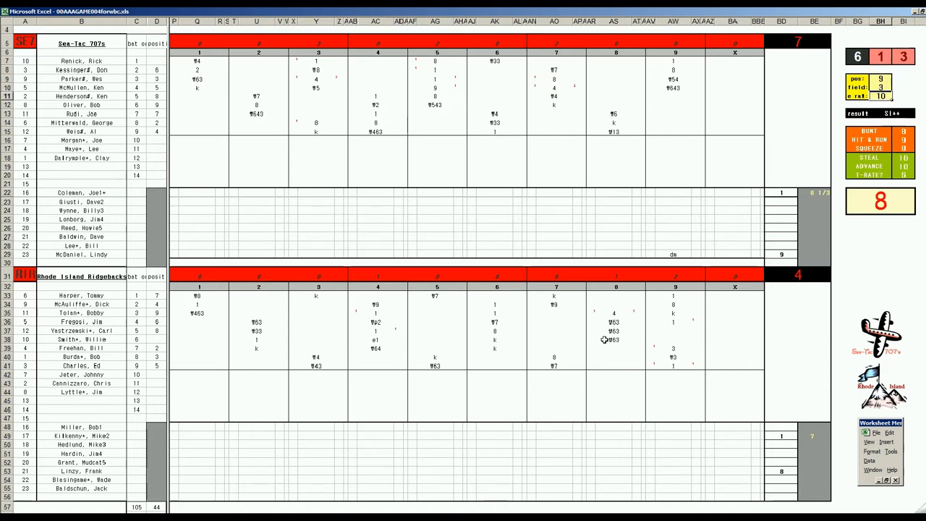
pyautogui.moveTo(706, 310)
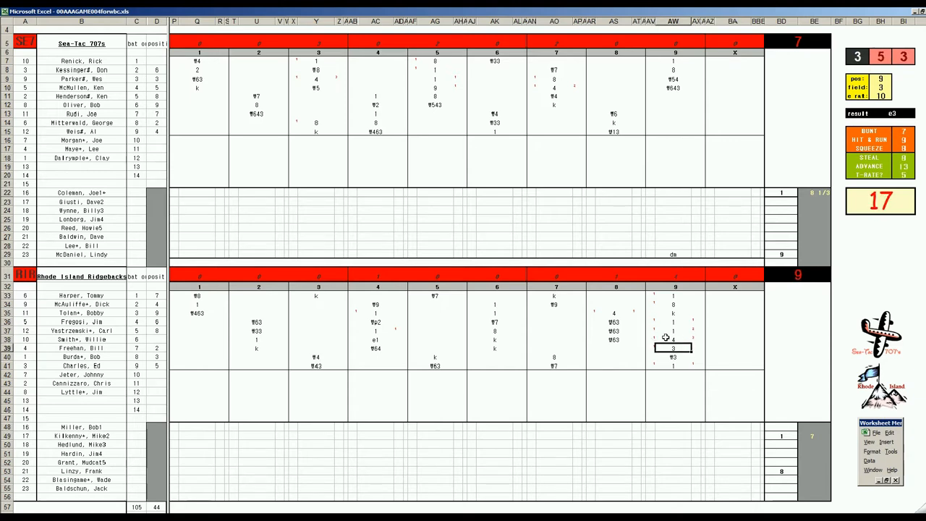
# Select the remaining Rhode Island ninth-inning cells to log the final plate appearances
pyautogui.click(673, 399)
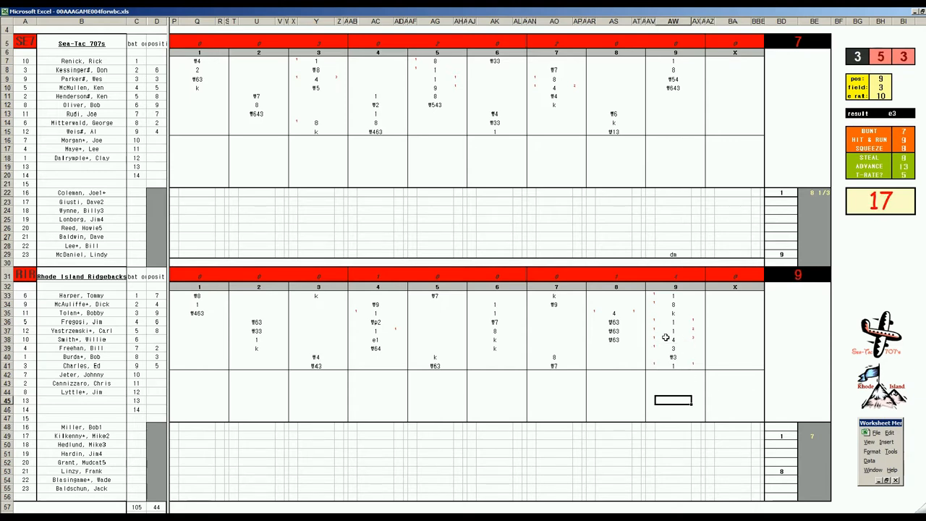
pyautogui.moveTo(689, 344)
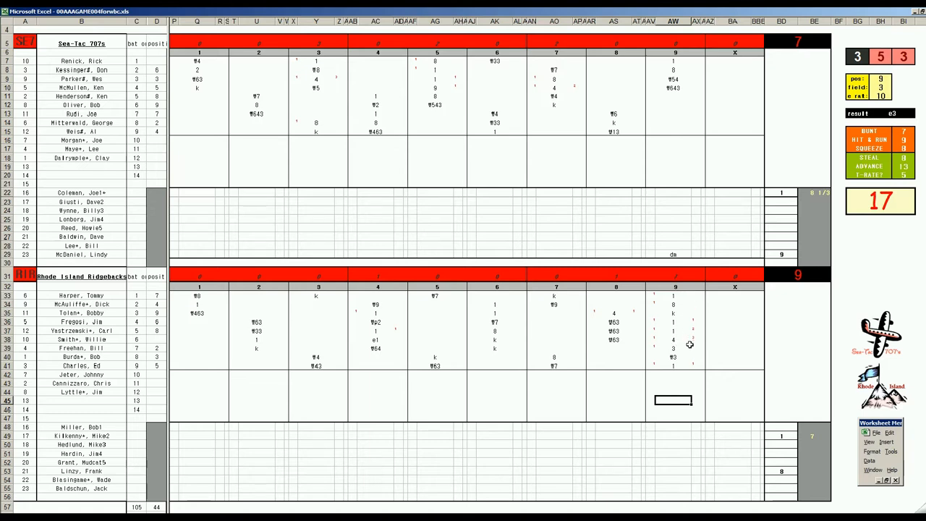
pyautogui.moveTo(683, 345)
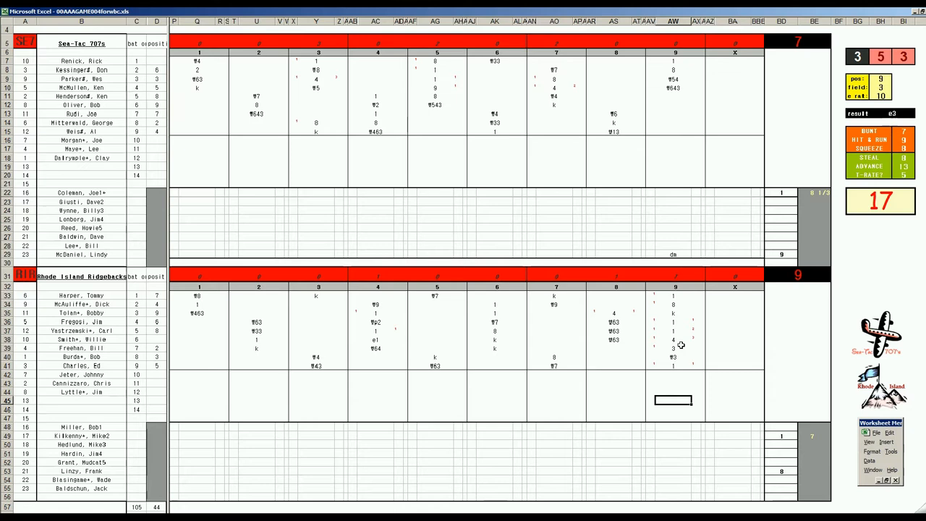
pyautogui.moveTo(701, 324)
pyautogui.write('+1/3')
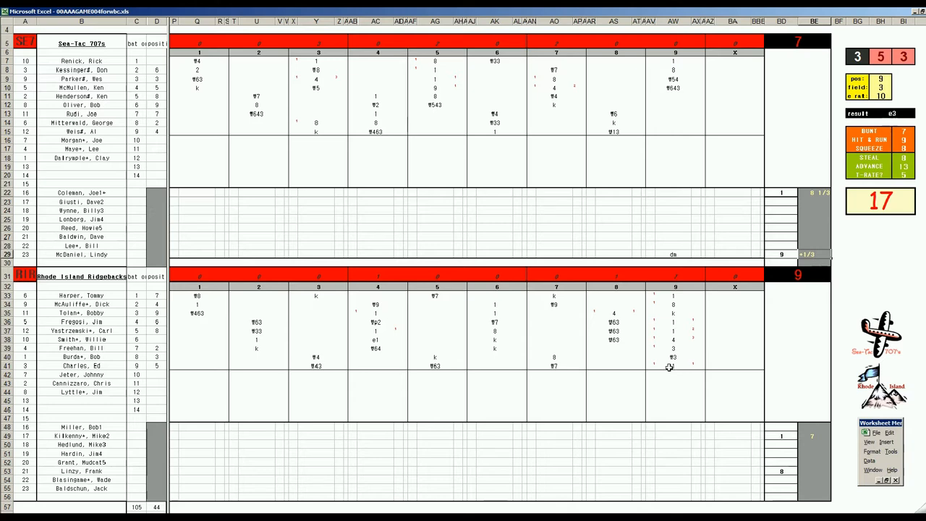
pyautogui.click(673, 365)
pyautogui.write('1')
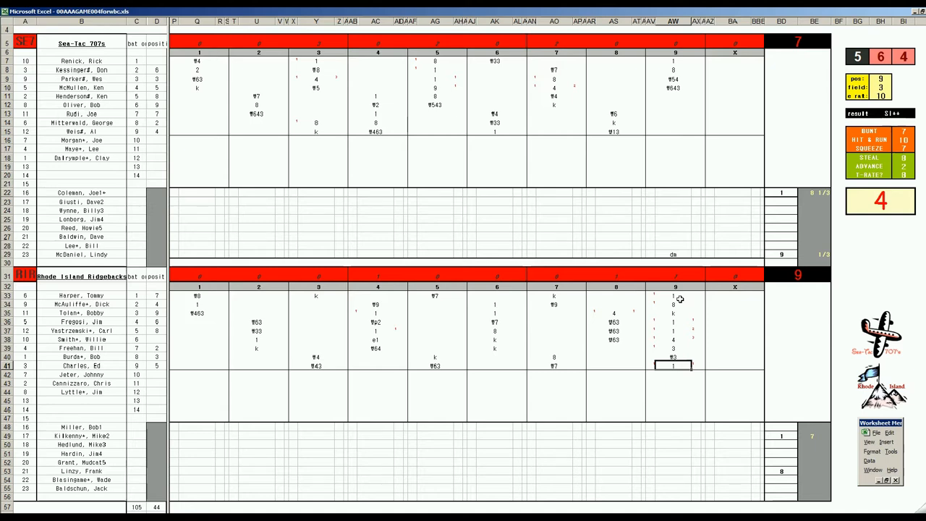
pyautogui.moveTo(677, 322)
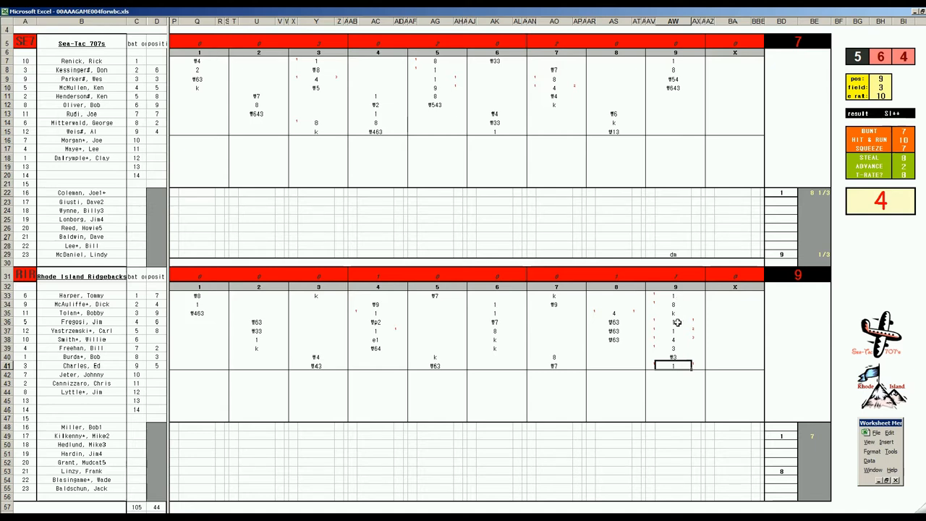
pyautogui.click(673, 321)
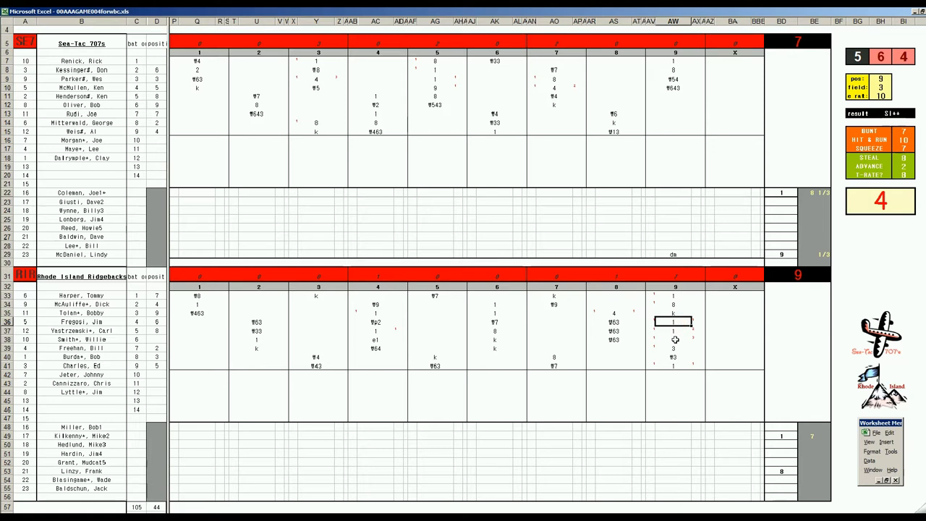
pyautogui.moveTo(675, 339)
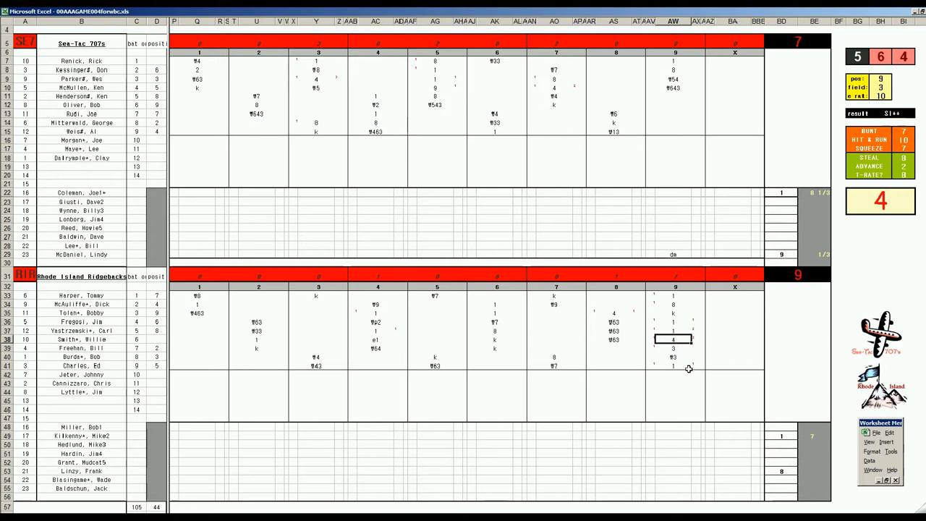
pyautogui.moveTo(687, 364)
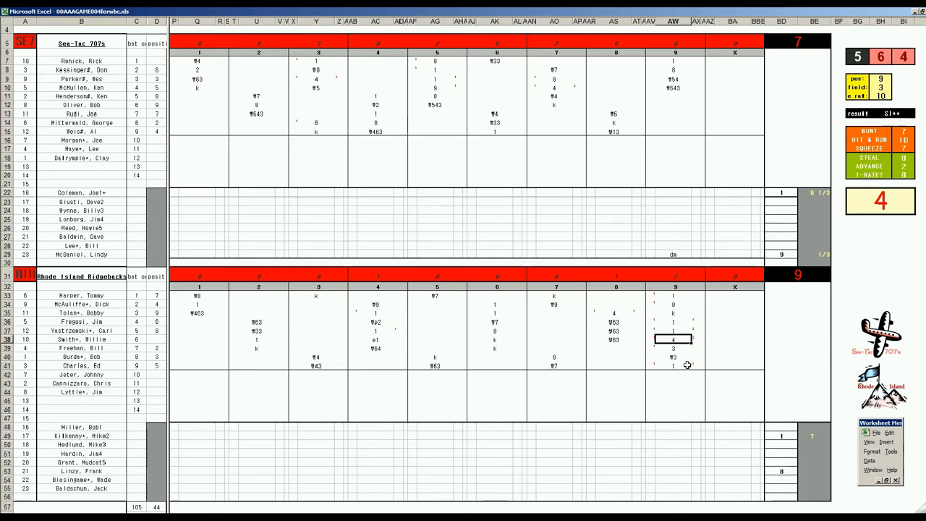
pyautogui.moveTo(684, 364)
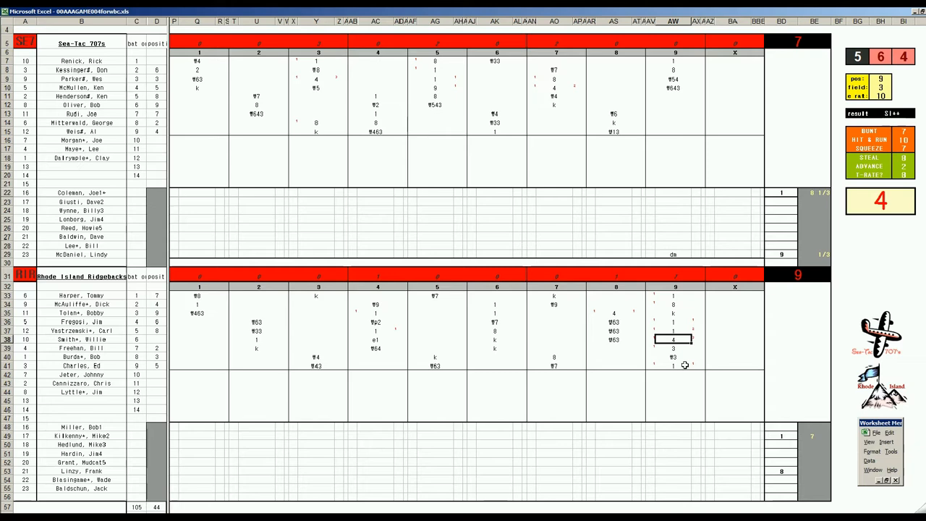
pyautogui.moveTo(683, 366)
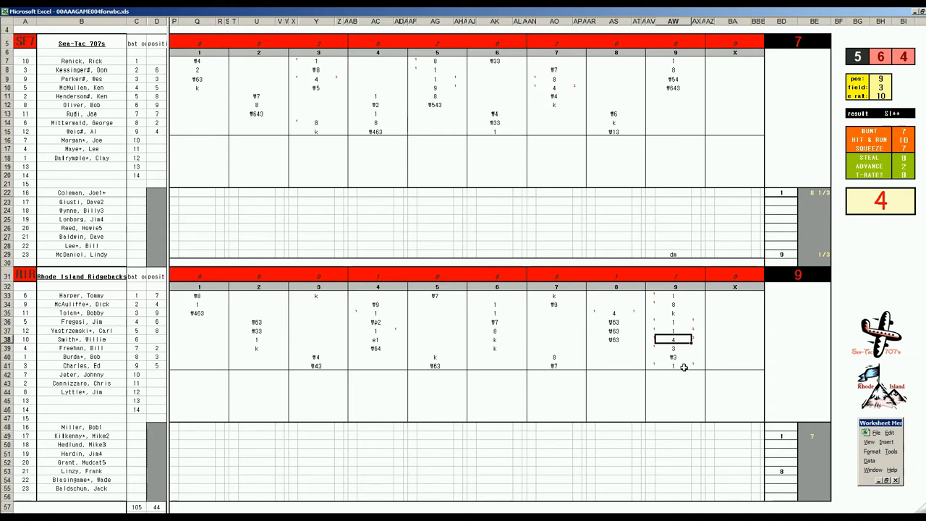
pyautogui.moveTo(801, 469)
pyautogui.write('2')
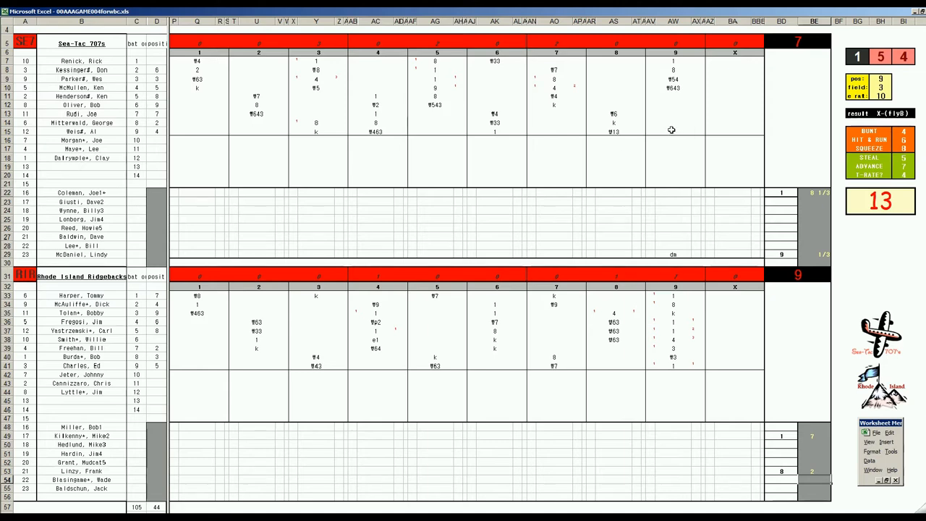
pyautogui.moveTo(662, 138)
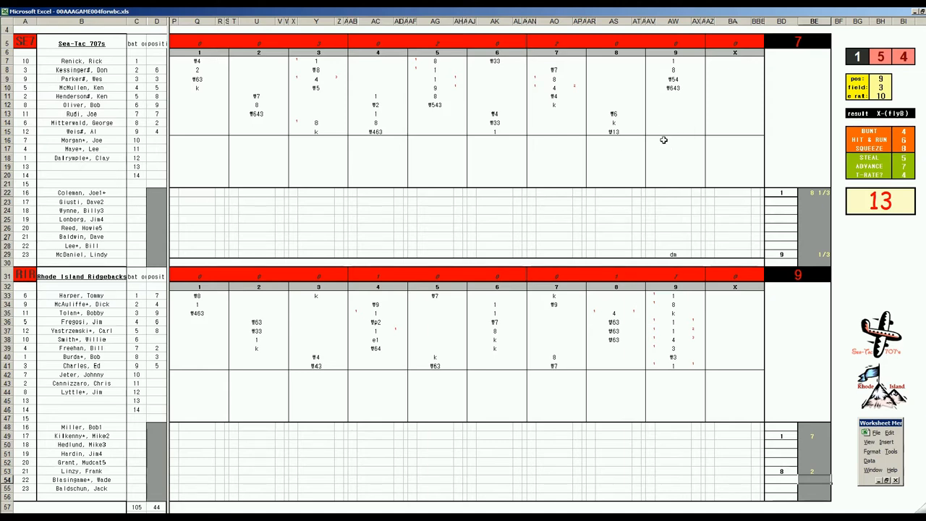
pyautogui.moveTo(680, 132)
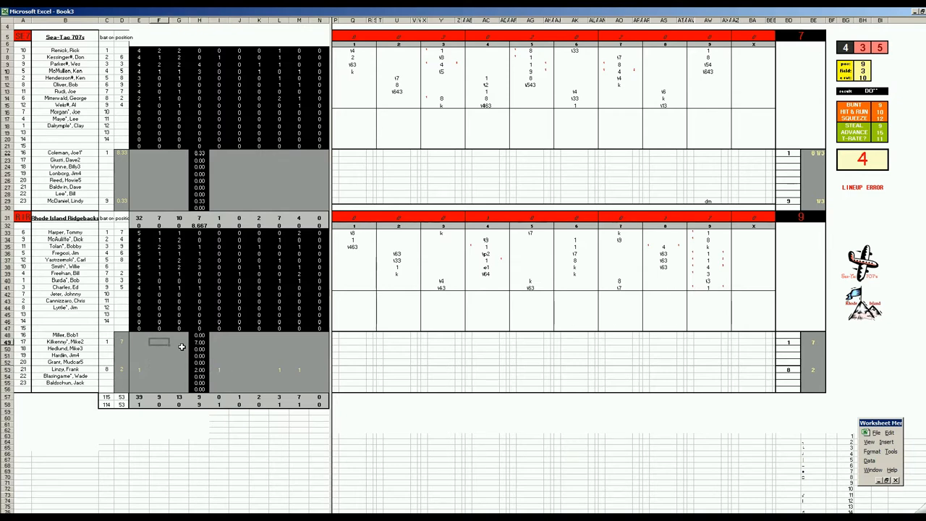
pyautogui.moveTo(182, 365)
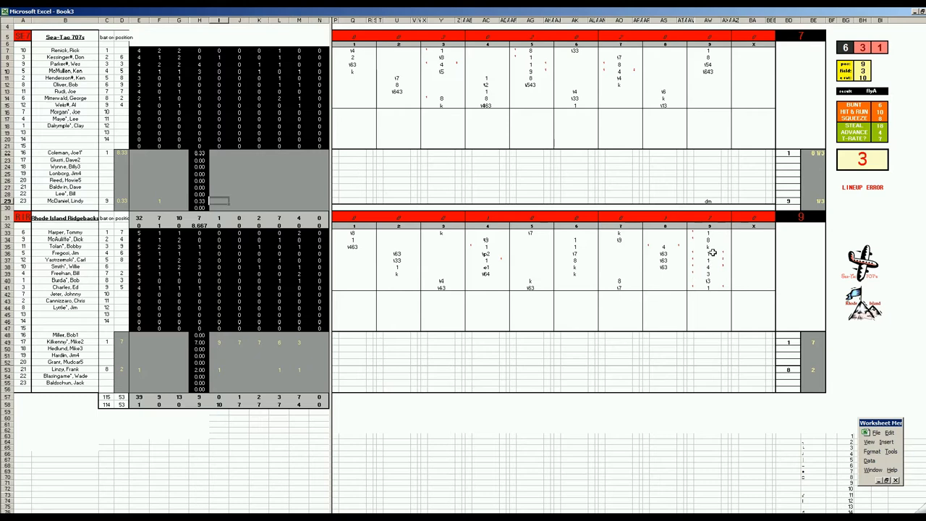
# Enter 1 in a Sea-Tac pitcher's stat cell on the Book1 box score
pyautogui.click(707, 238)
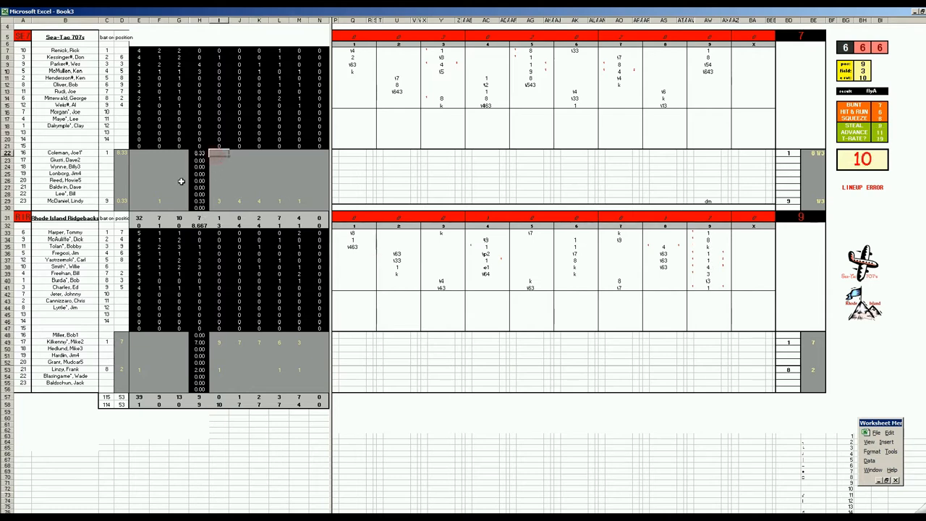
pyautogui.write('10')
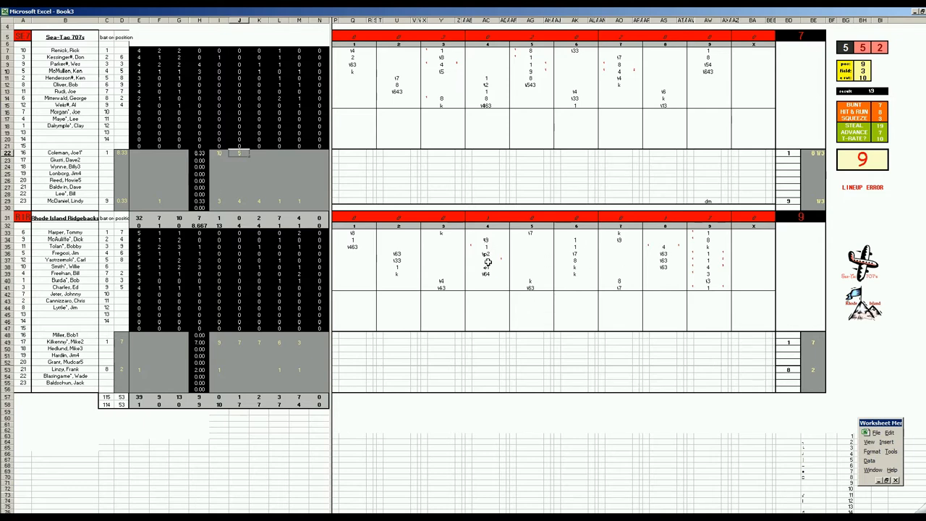
pyautogui.moveTo(645, 270)
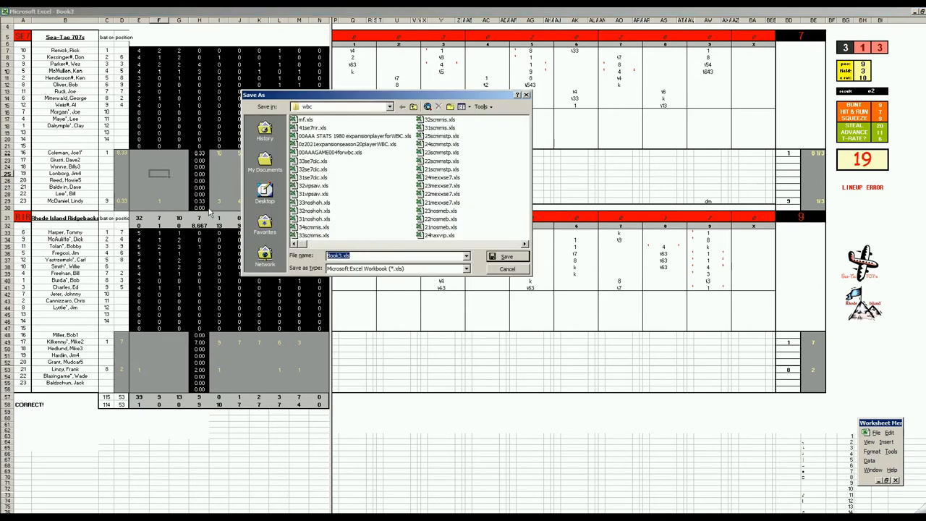
# Name and save the box score workbook, then answer the unsaved-changes prompt
pyautogui.click(311, 127)
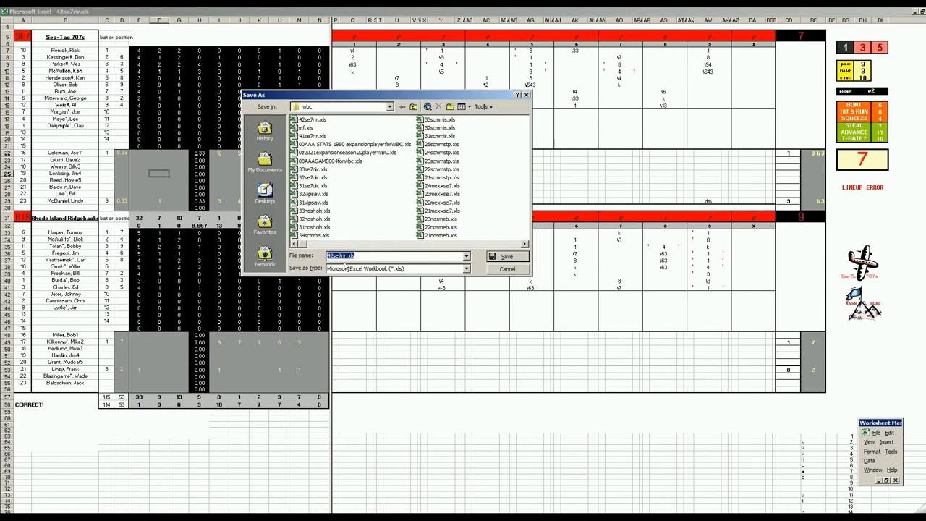
pyautogui.click(506, 256)
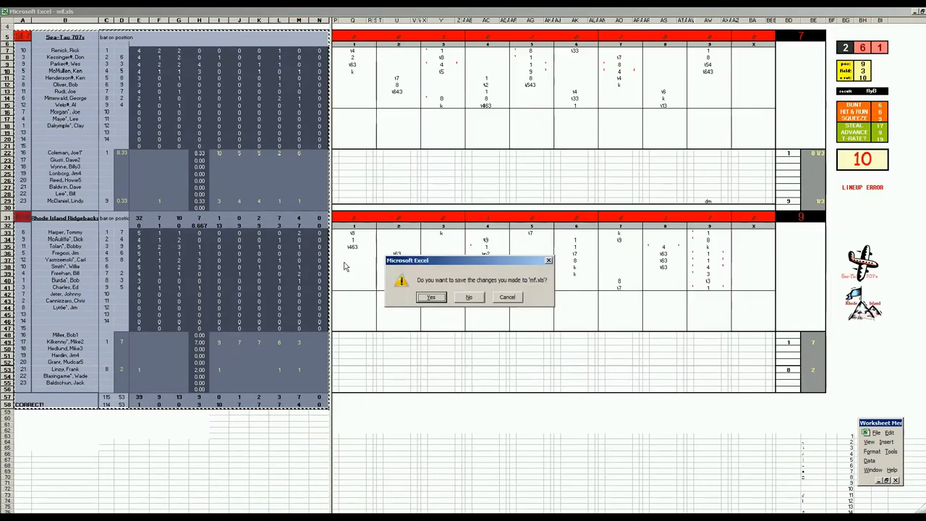
pyautogui.click(469, 296)
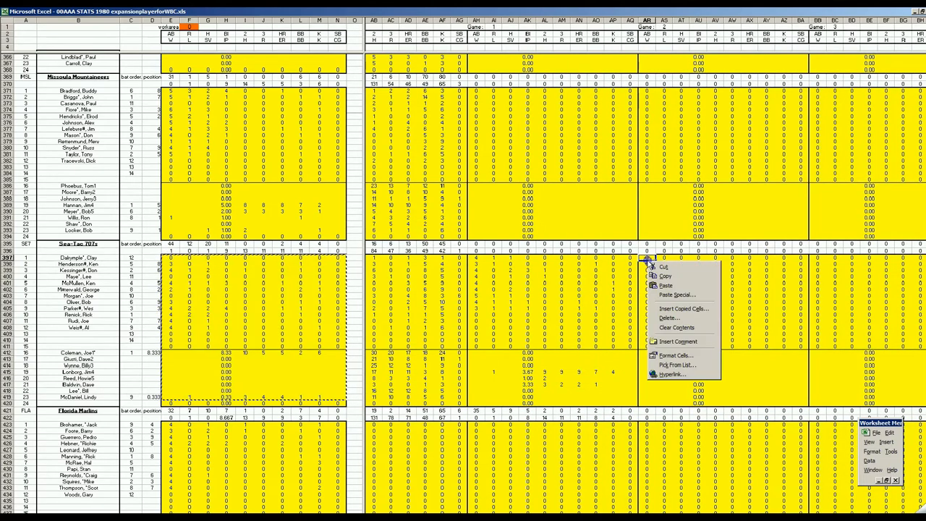
pyautogui.click(296, 303)
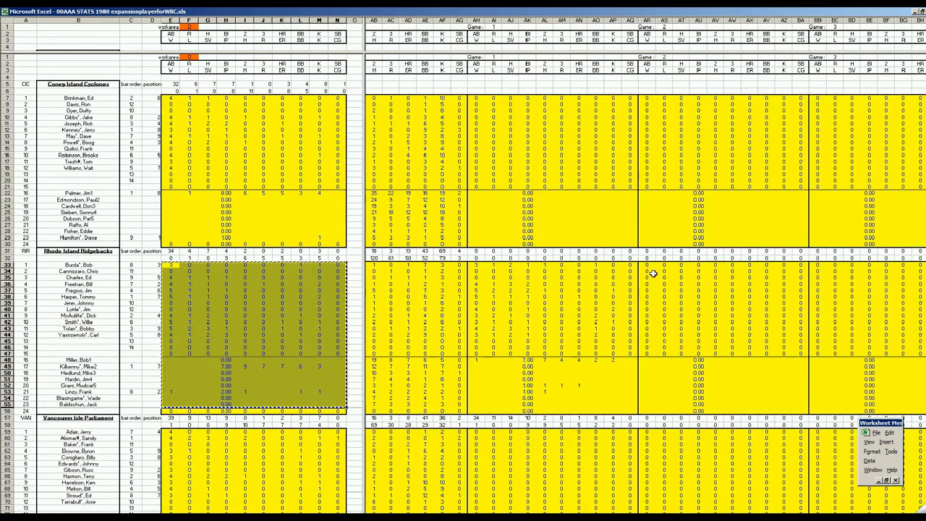
pyautogui.rightClick(654, 273)
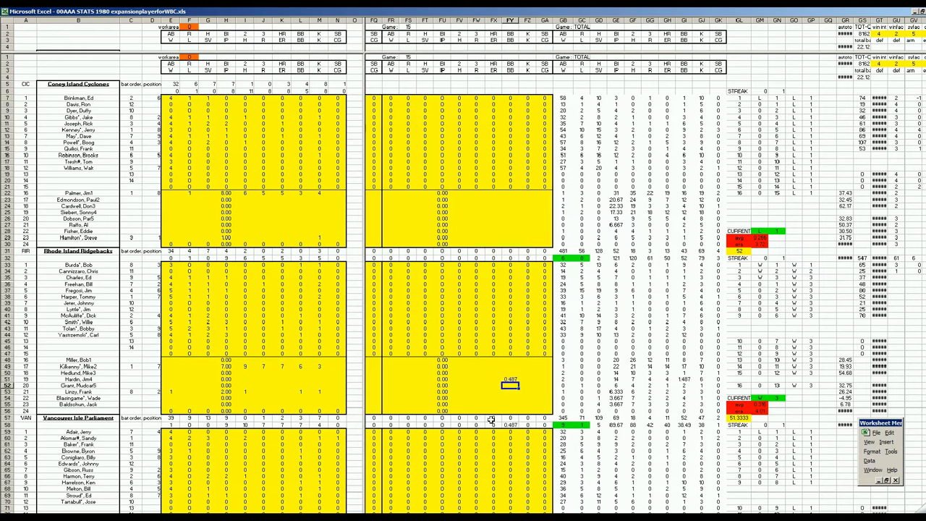
pyautogui.click(509, 379)
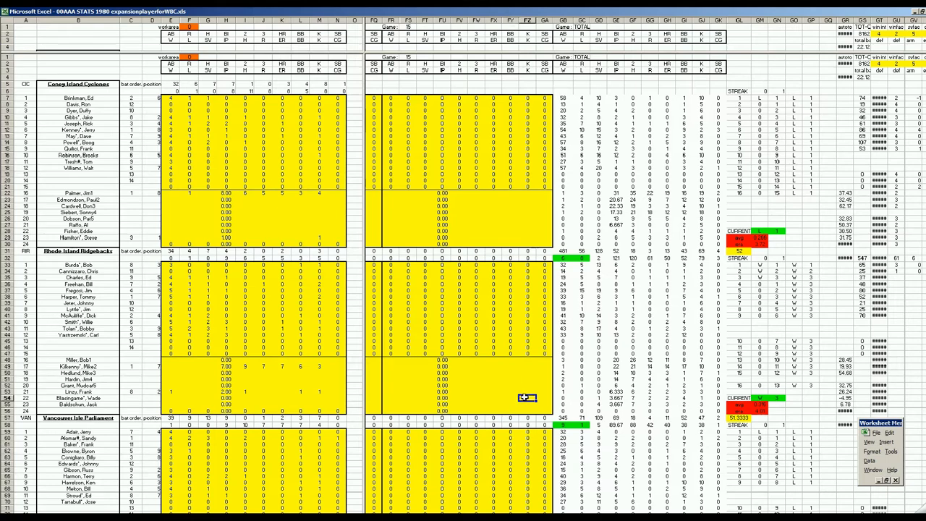
pyautogui.scroll(-3)
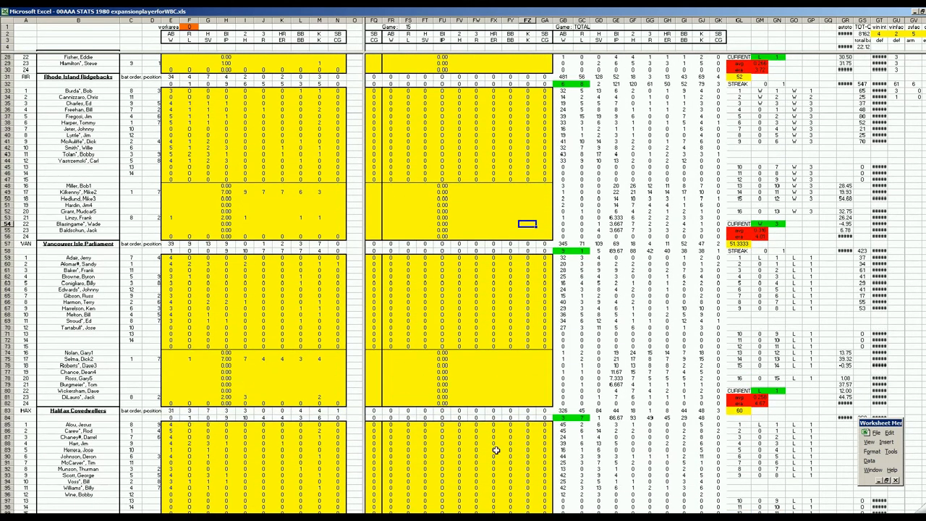
pyautogui.scroll(-3)
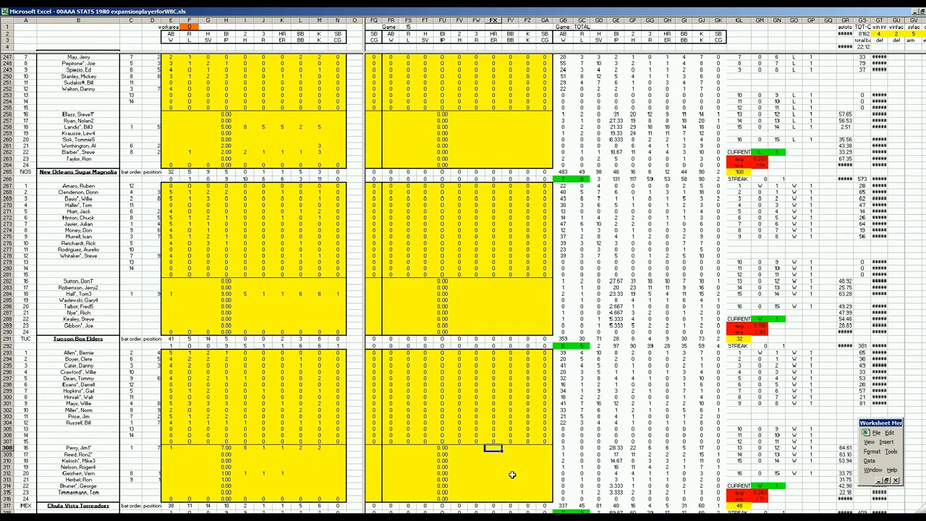
pyautogui.scroll(-3)
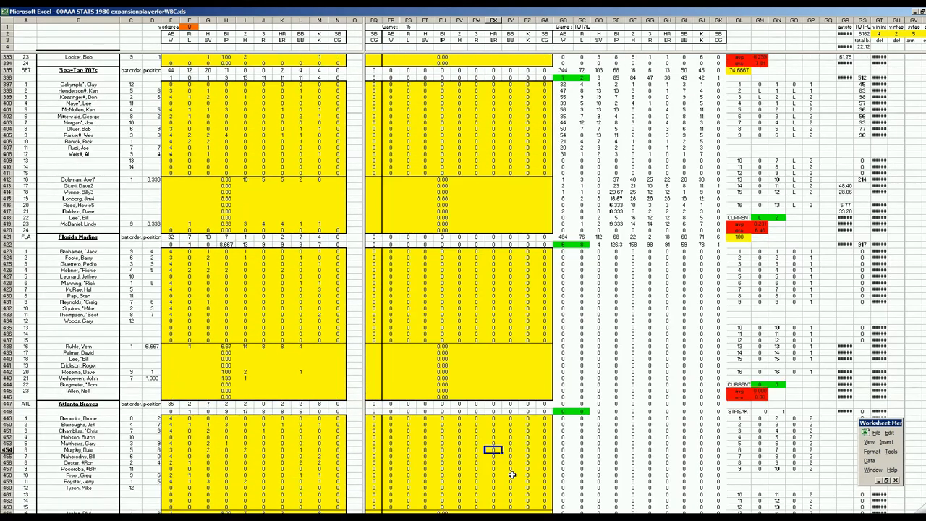
pyautogui.scroll(-3)
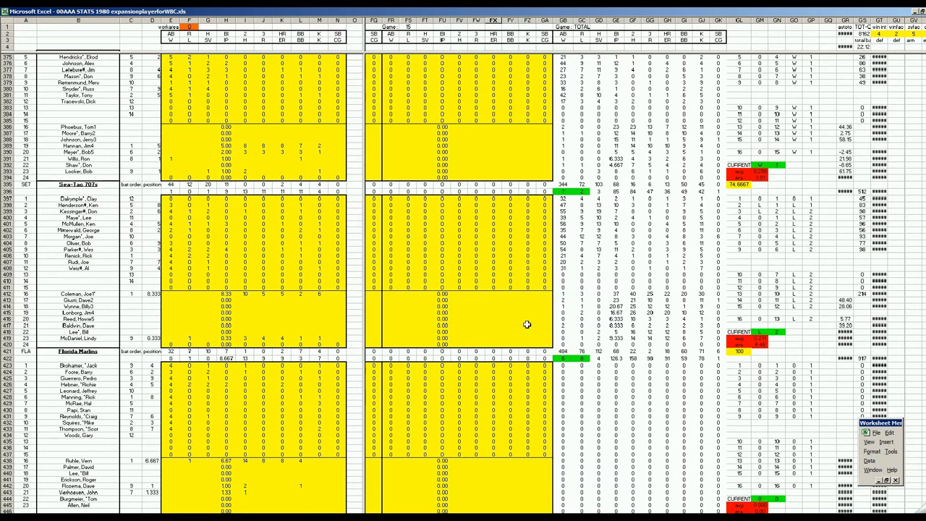
pyautogui.click(509, 299)
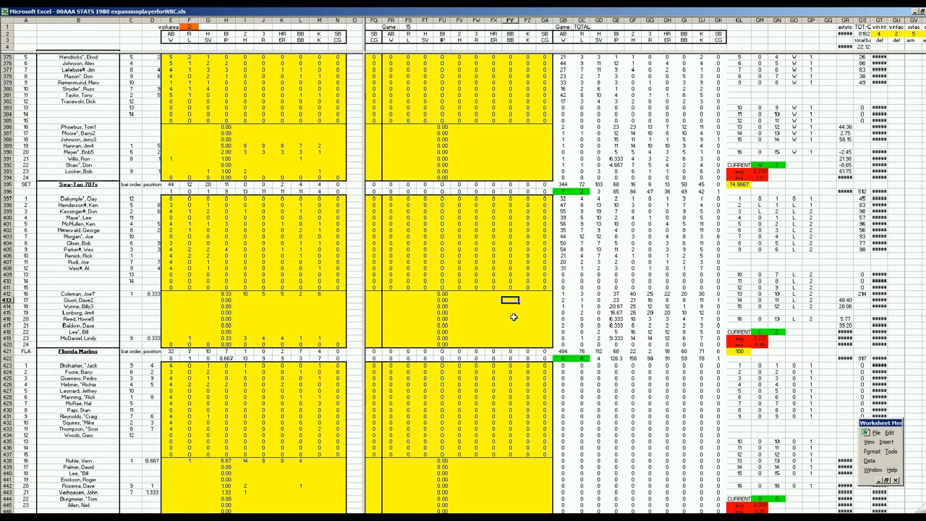
pyautogui.scroll(-3)
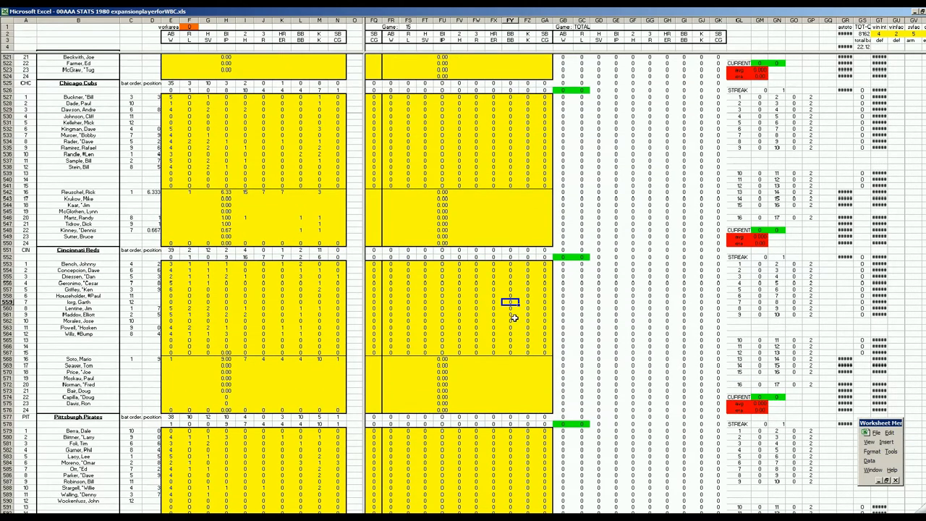
pyautogui.scroll(-3)
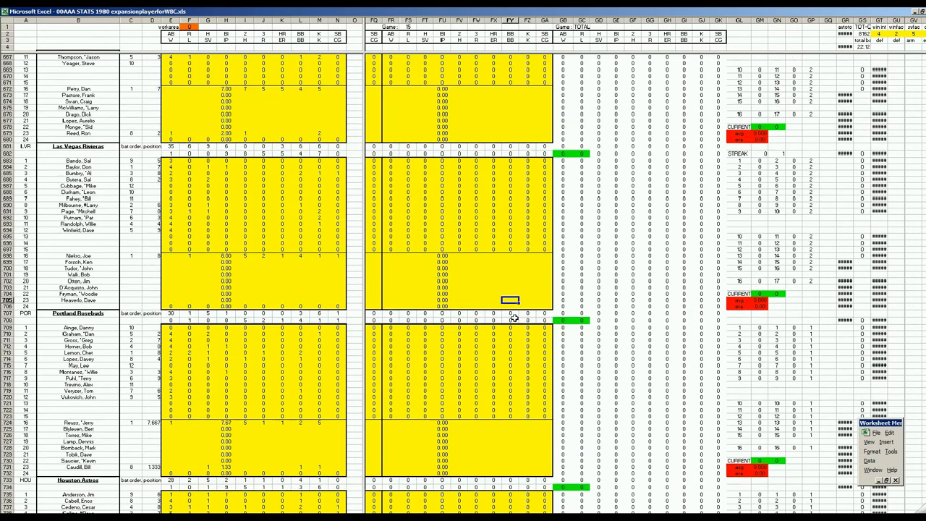
pyautogui.scroll(-3)
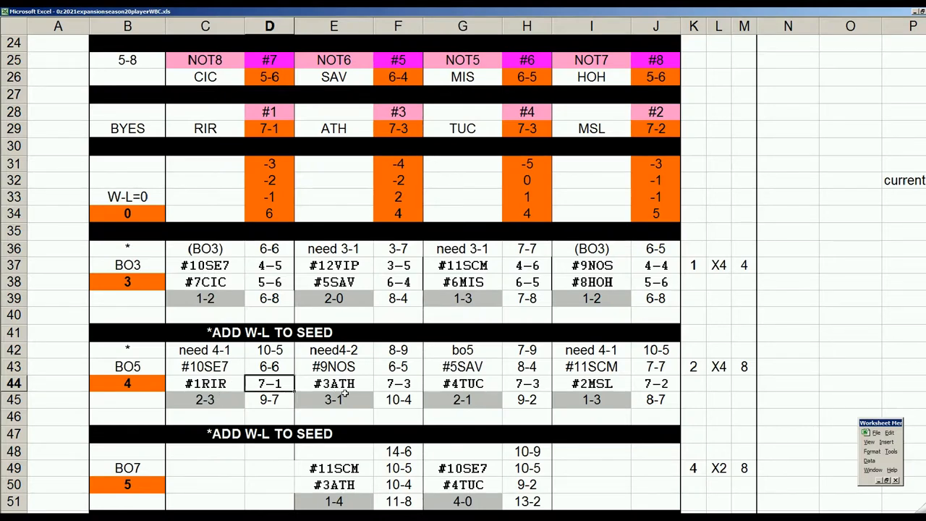
pyautogui.moveTo(296, 353)
pyautogui.write("'")
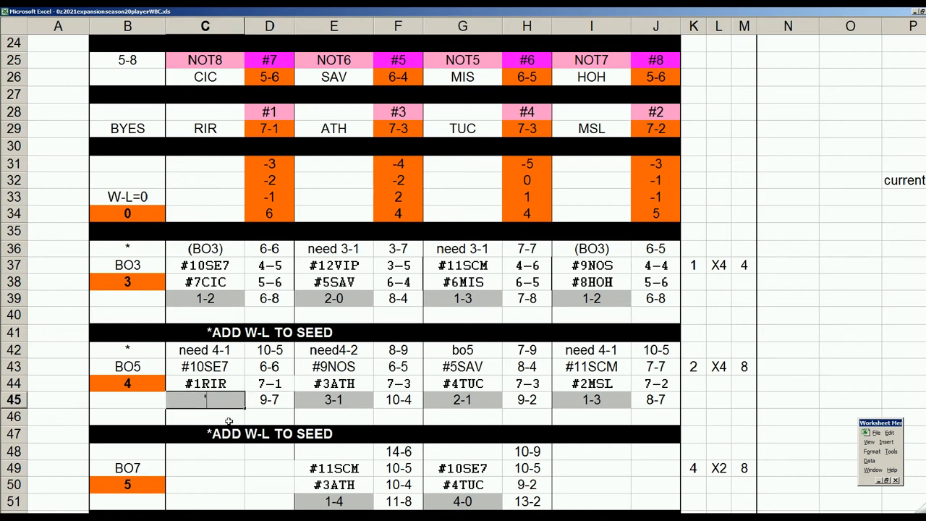
# Set the #1RIR matchup scores to 2-0 and 9-0 and start retyping its status note with '6
pyautogui.write('2-0')
pyautogui.click(270, 400)
pyautogui.write("'")
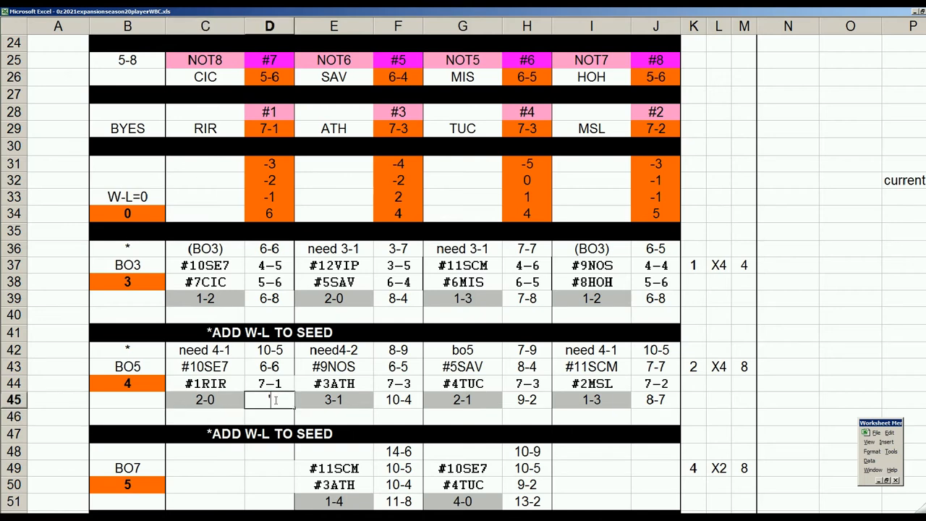
pyautogui.write('9-0')
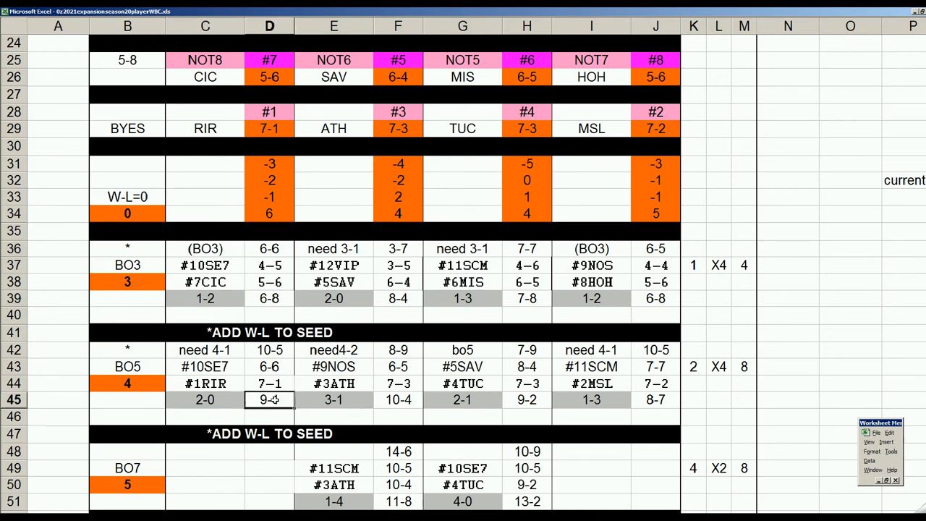
pyautogui.click(269, 349)
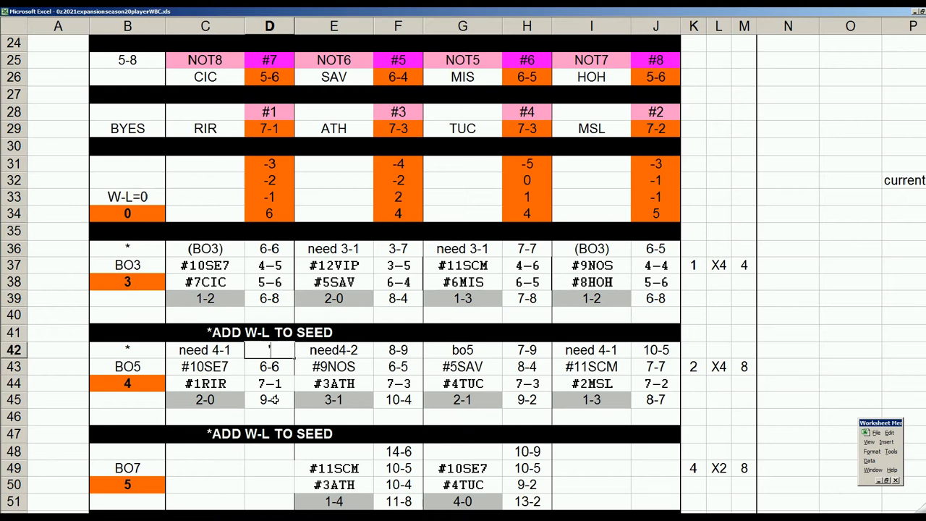
pyautogui.write("'6")
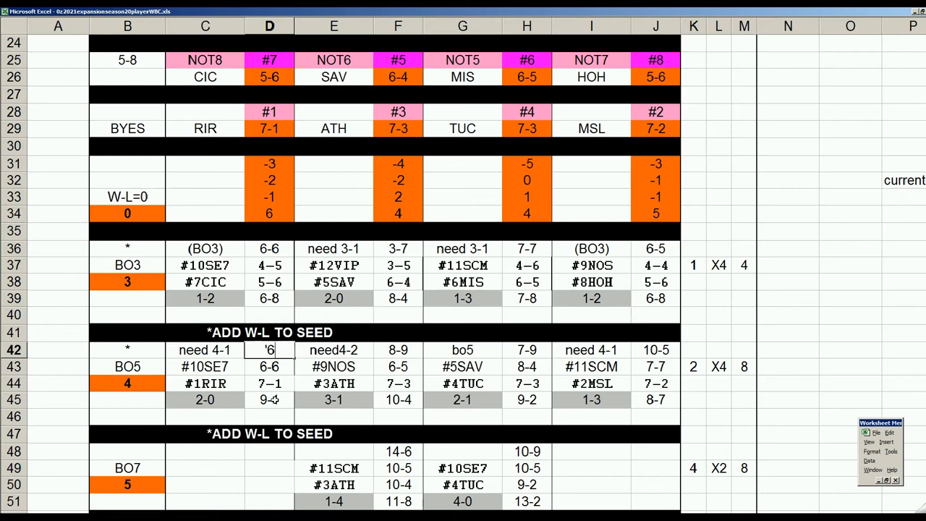